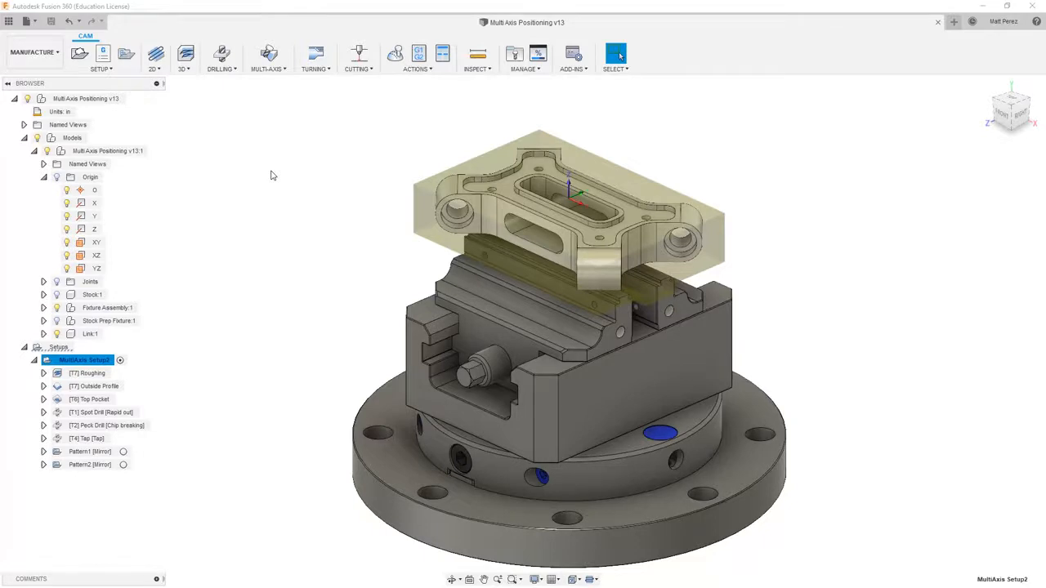
mouse_move(171, 170)
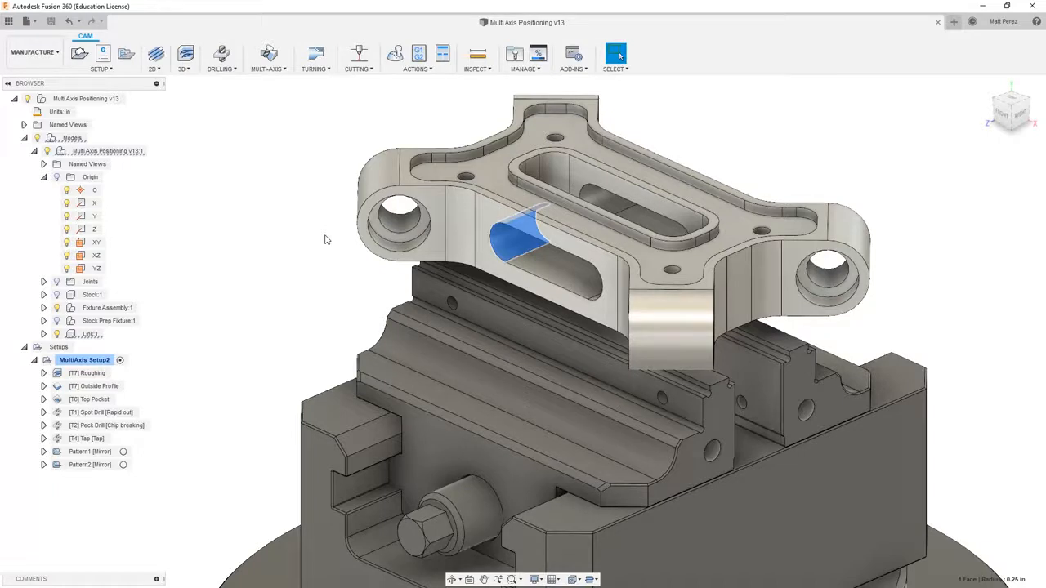
mouse_move(329, 258)
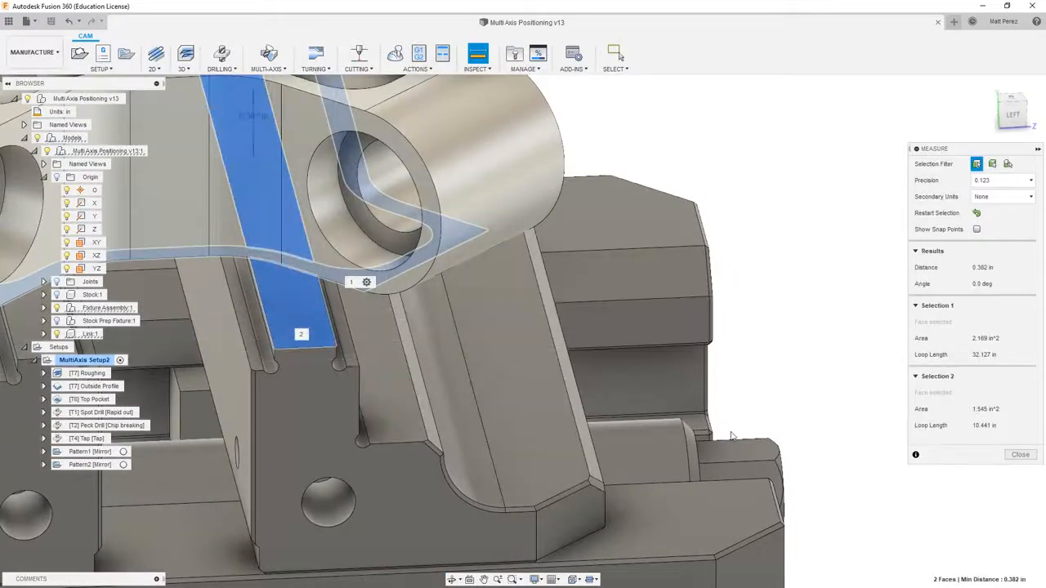
mouse_move(982, 267)
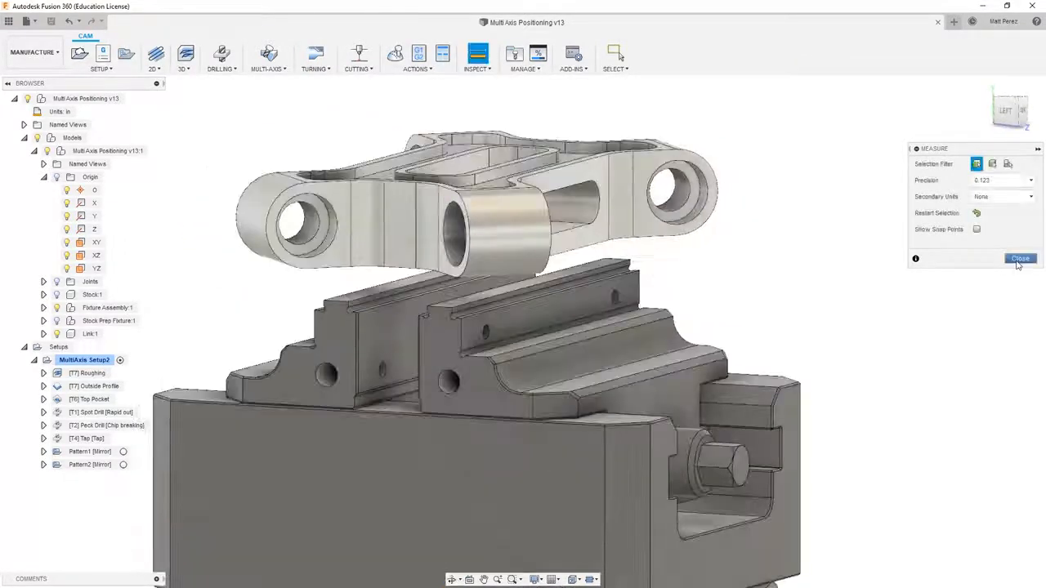
Dismiss the boss gap measurement and start a new 2D Contour operation
left_click(1020, 259)
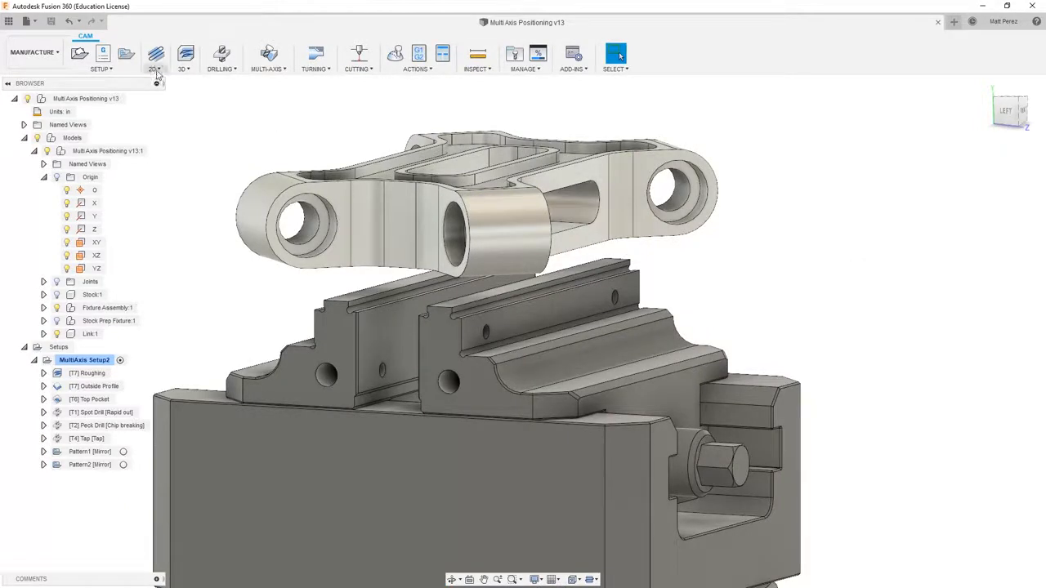
left_click(154, 55)
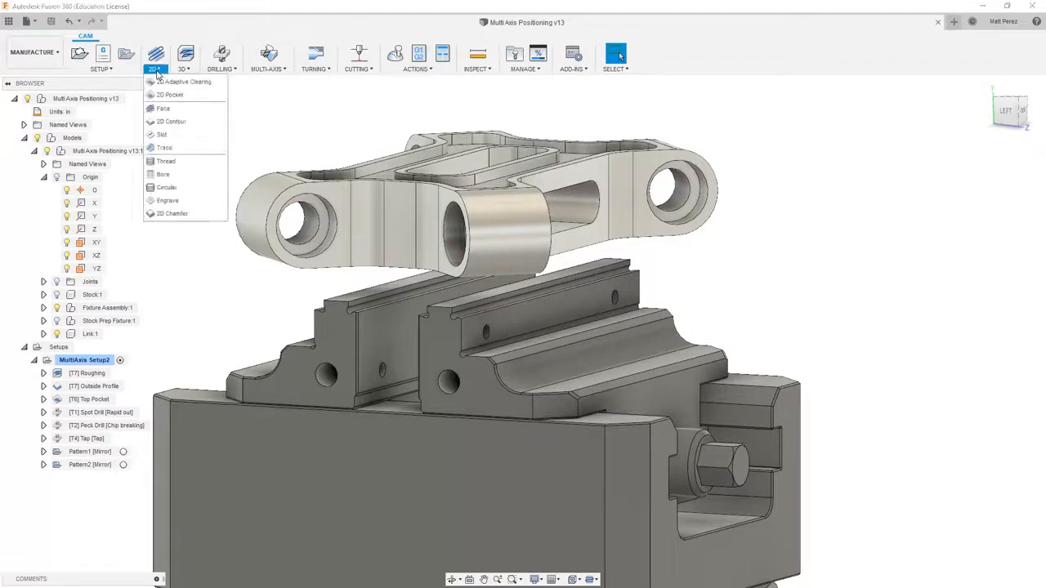
mouse_move(171, 121)
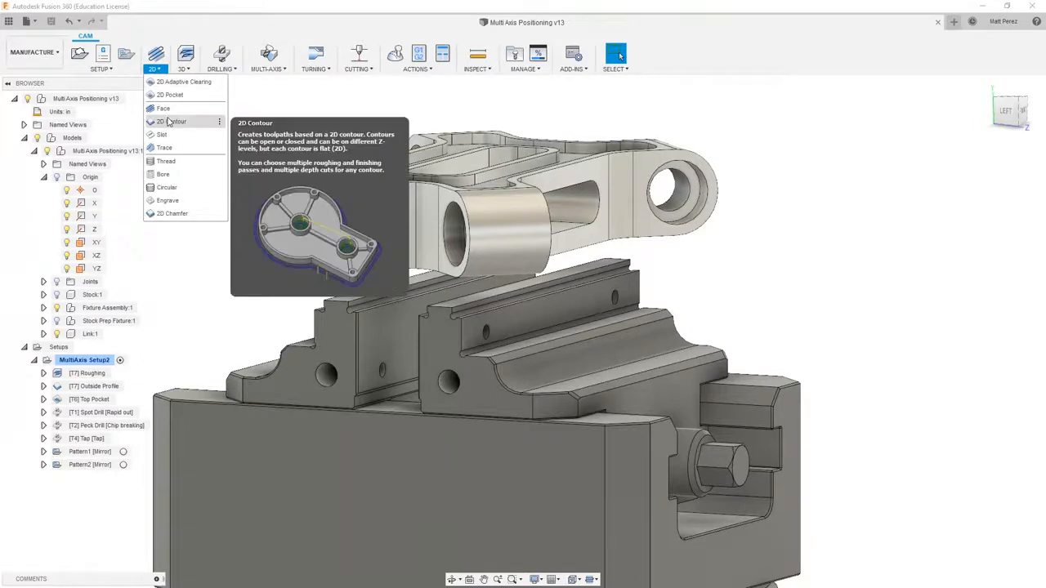
left_click(171, 121)
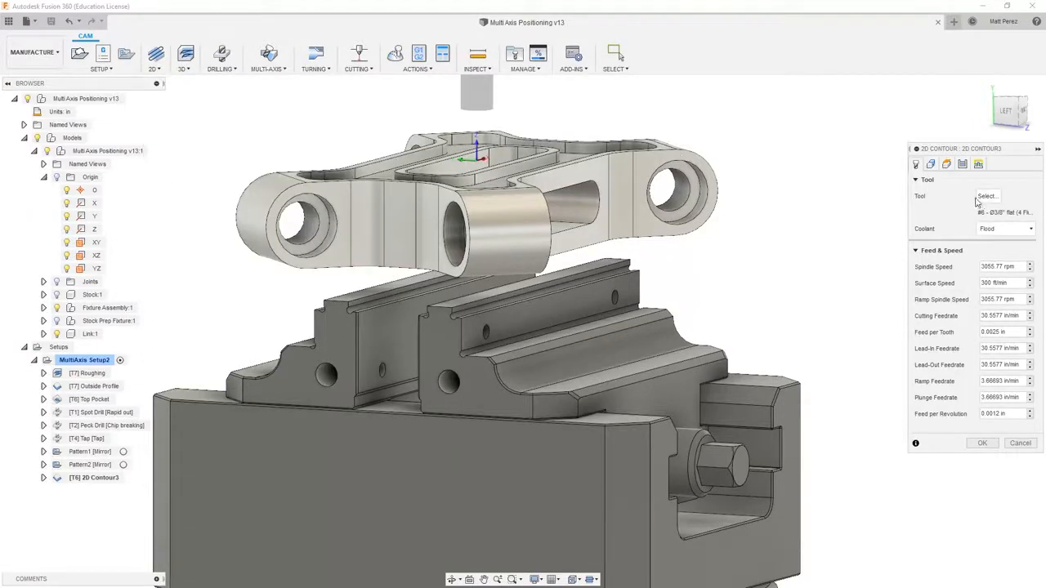
Filter all tool libraries to flat end mills with diameters from .25 to .375 in
left_click(986, 196)
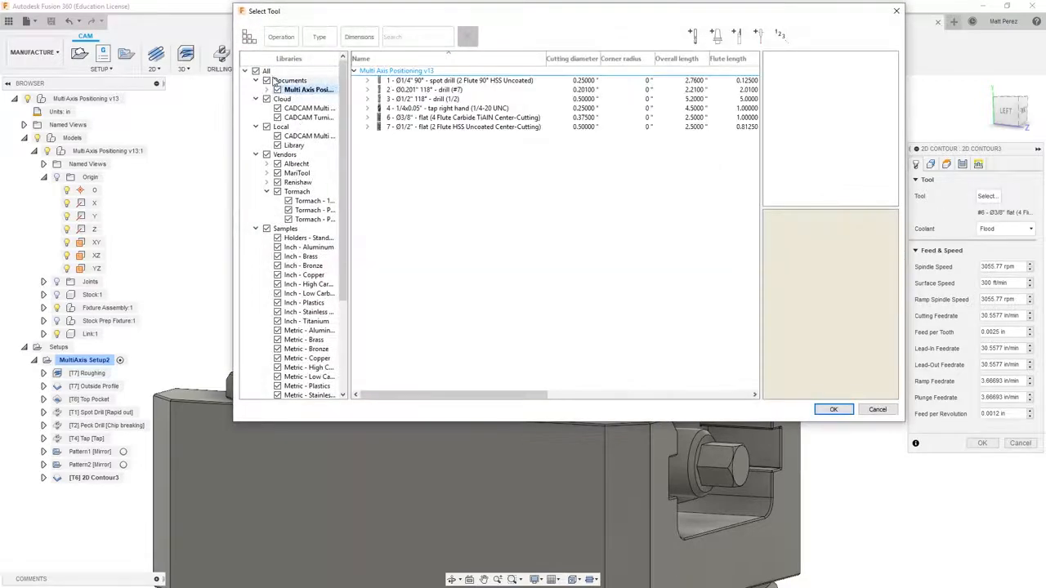
left_click(319, 37)
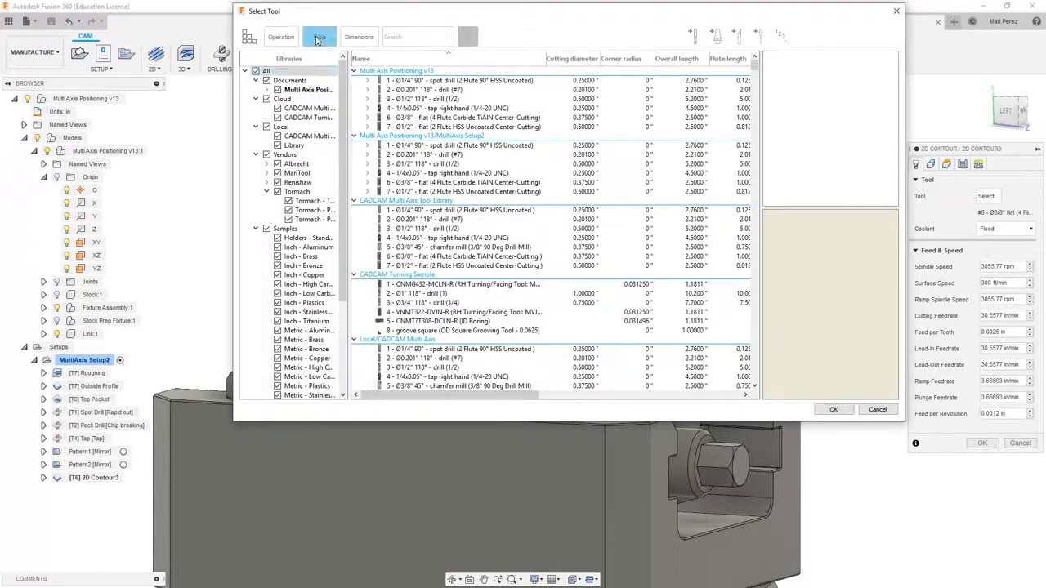
left_click(319, 37)
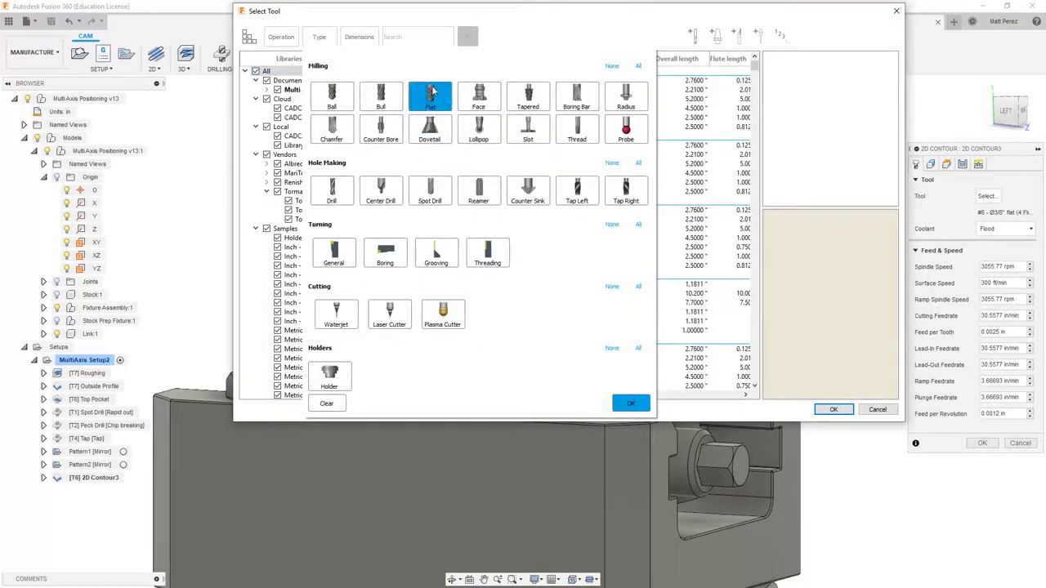
left_click(345, 36)
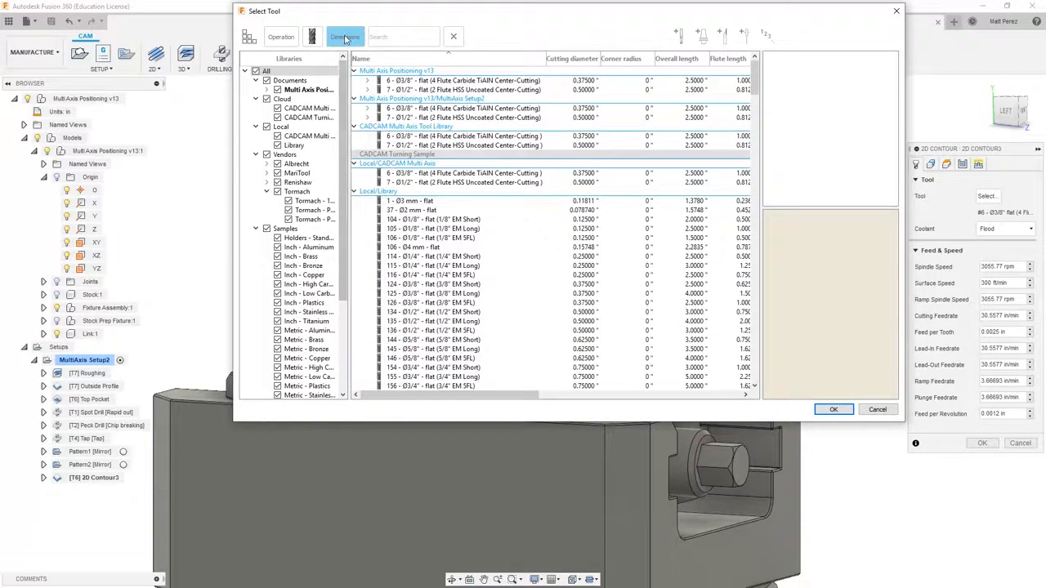
left_click(344, 36)
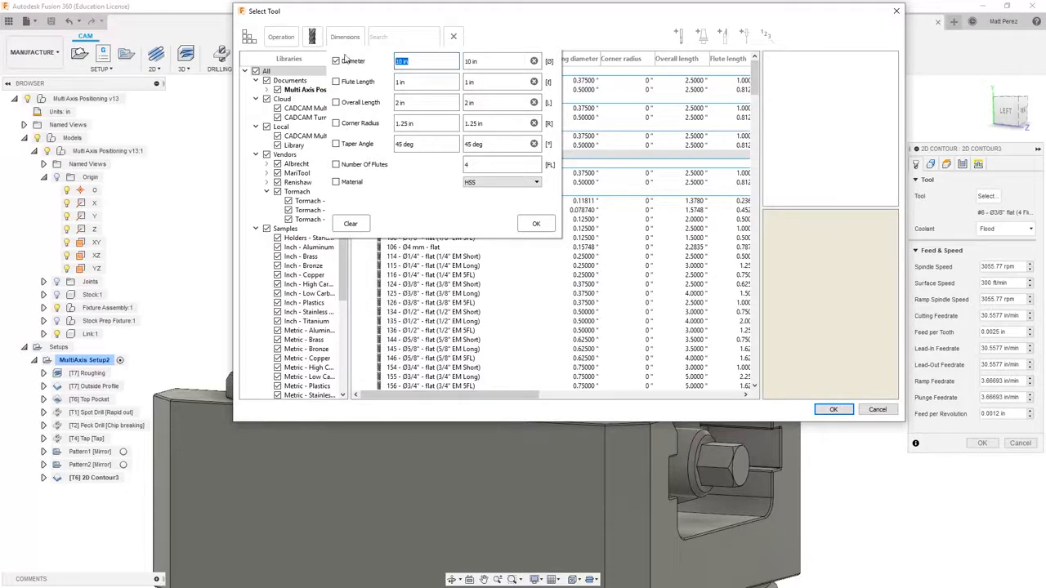
type(".25")
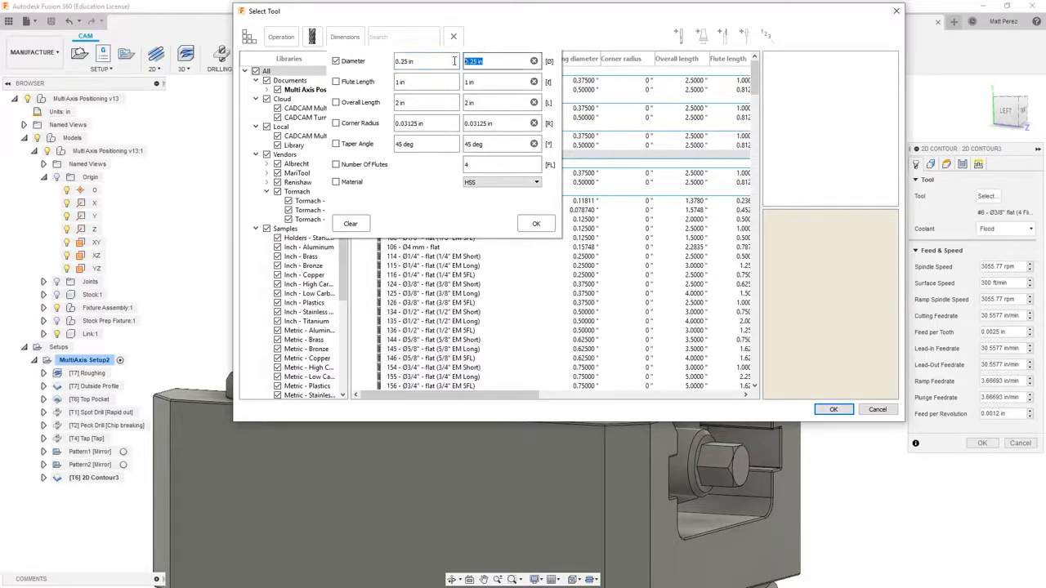
type("375")
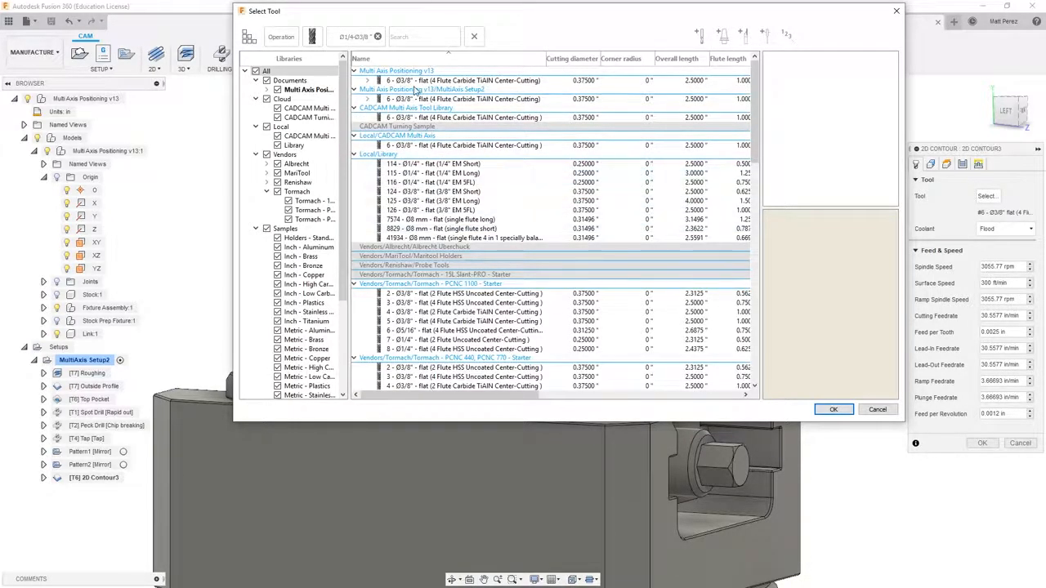
Assign the Ø1/4" flat endmill from Samples/Inch - Aluminum as the contour's tool
left_click(433, 173)
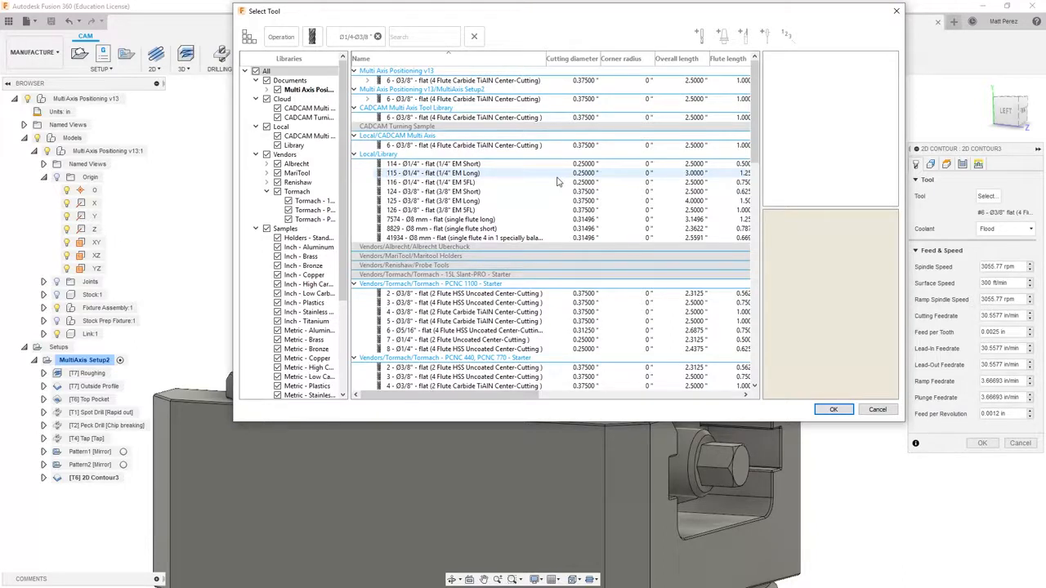
mouse_move(549, 162)
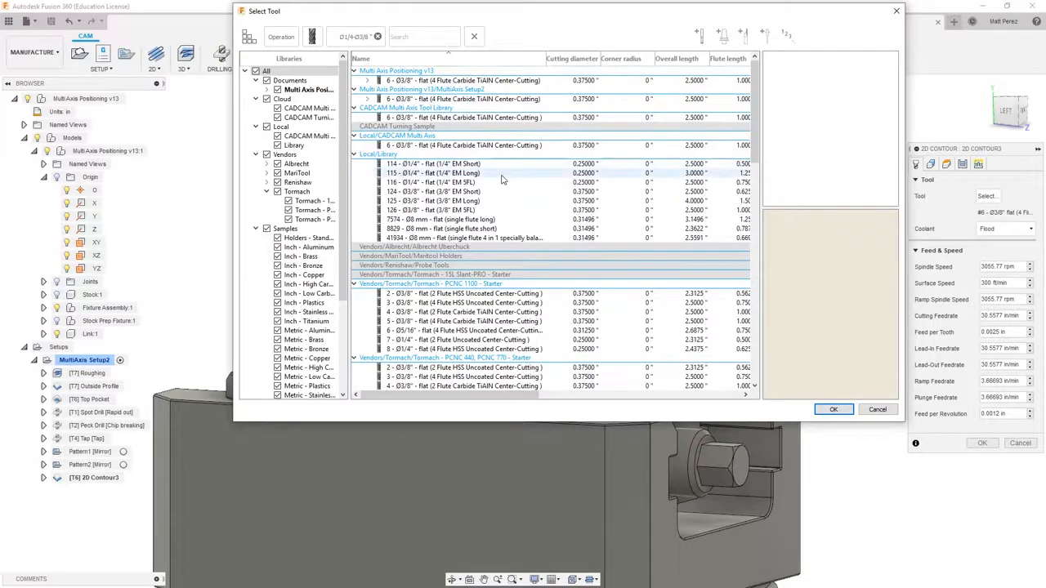
scroll("down", 3)
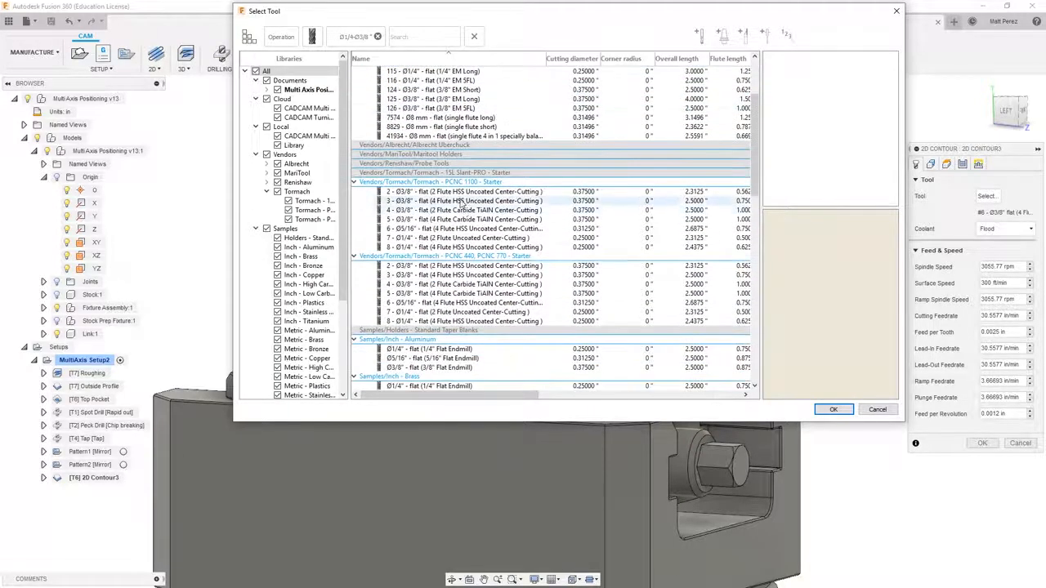
scroll("down", 3)
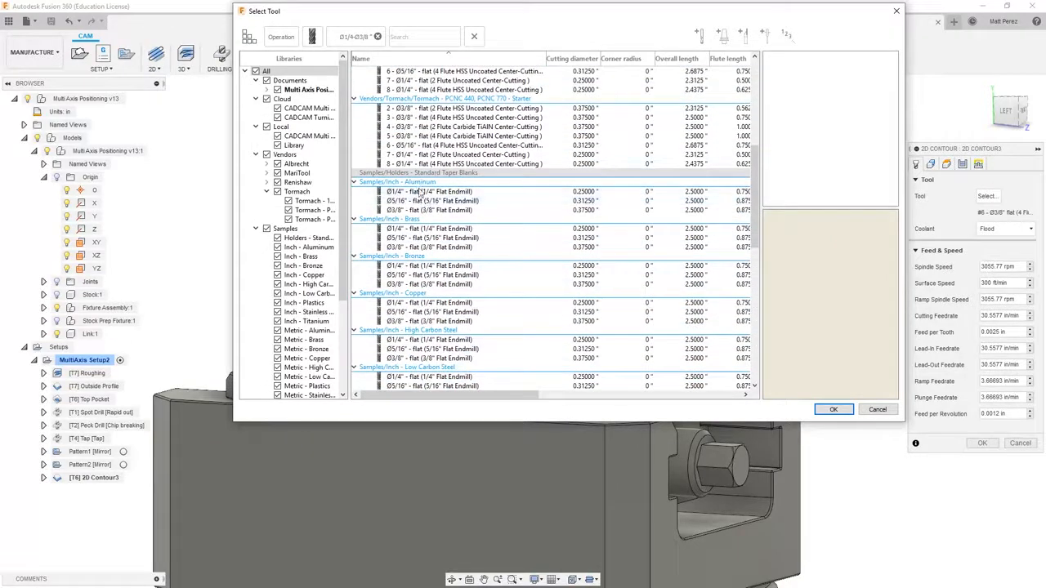
left_click(429, 191)
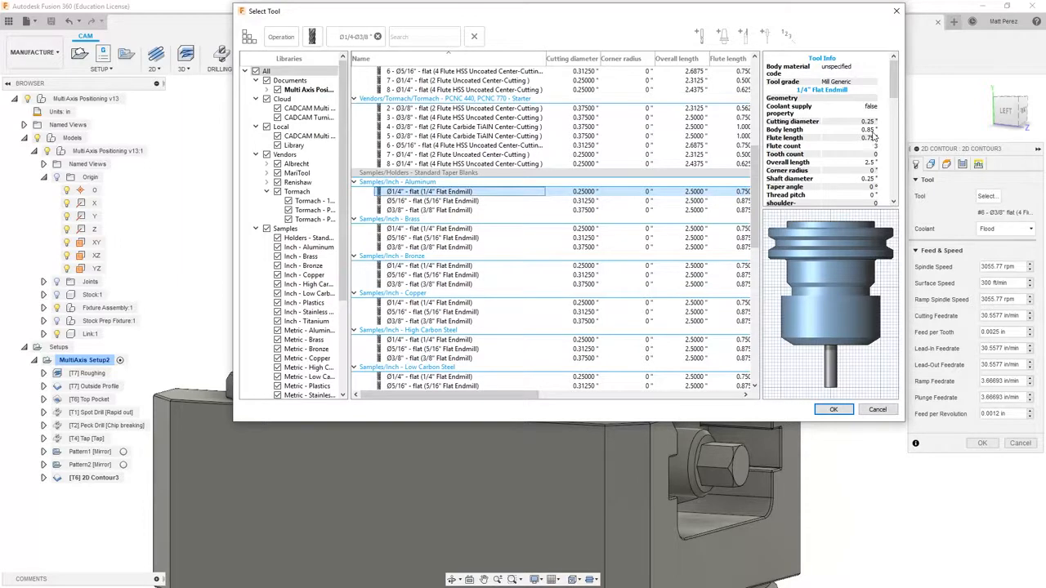
mouse_move(872, 132)
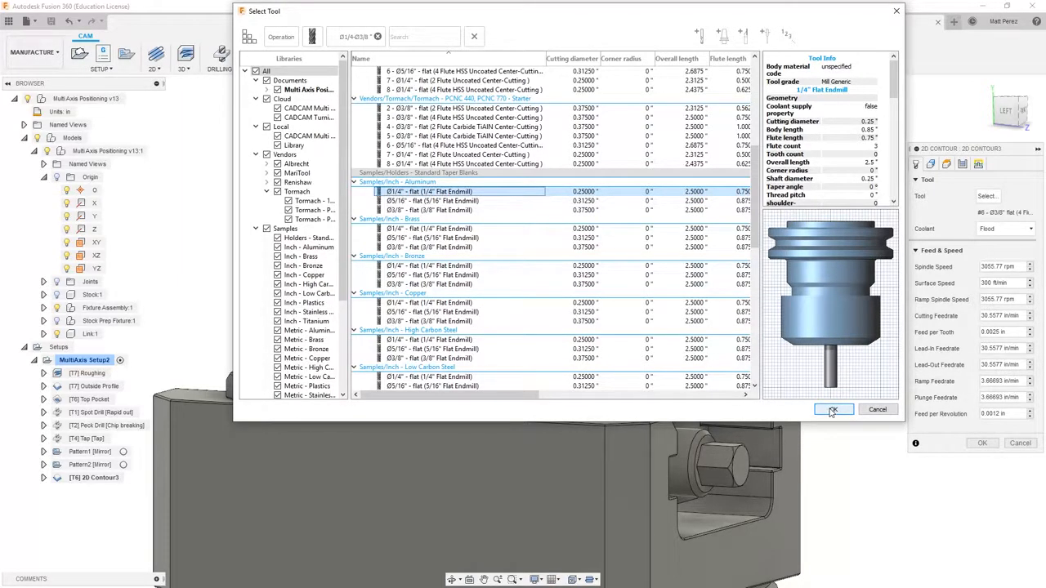
left_click(833, 410)
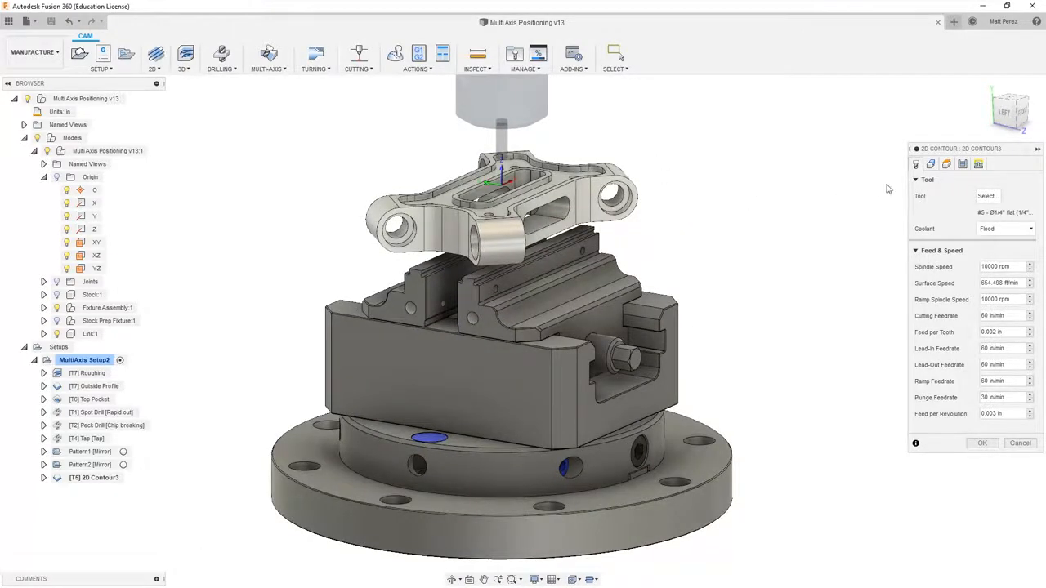
Enable Tool Orientation on the 2D Contour's Geometry tab
left_click(930, 164)
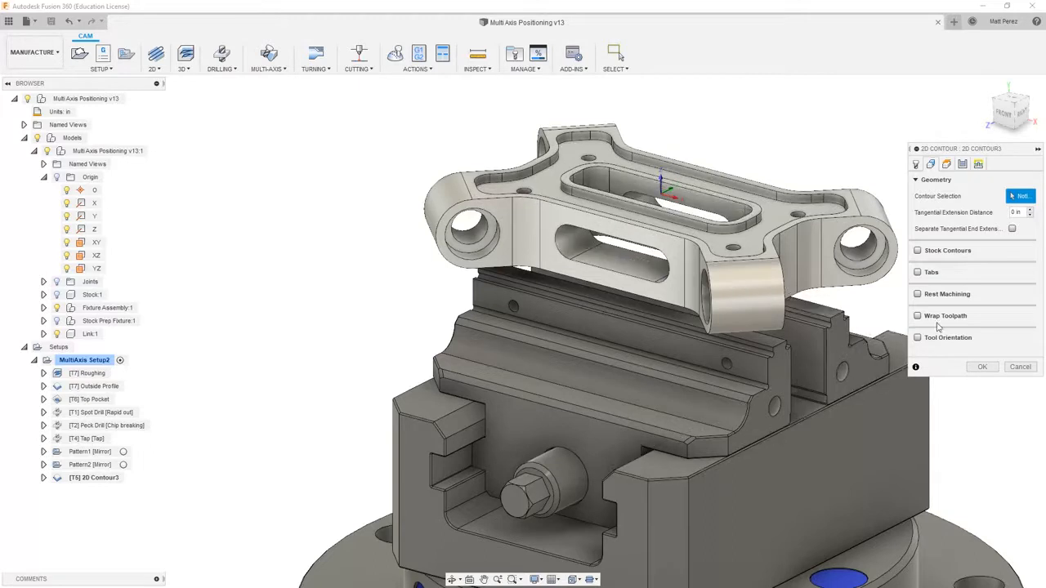
left_click(916, 337)
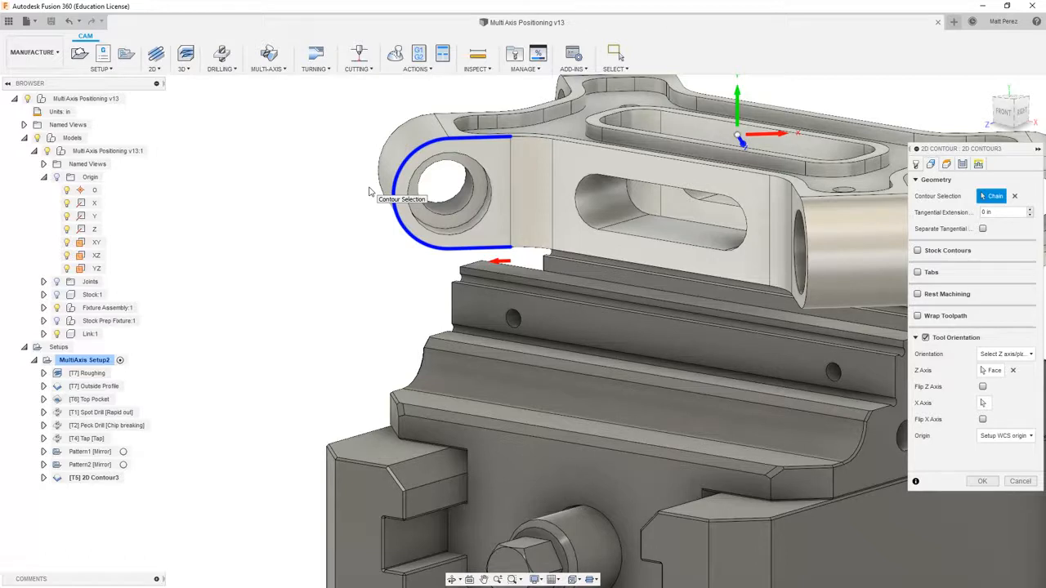
mouse_move(785, 250)
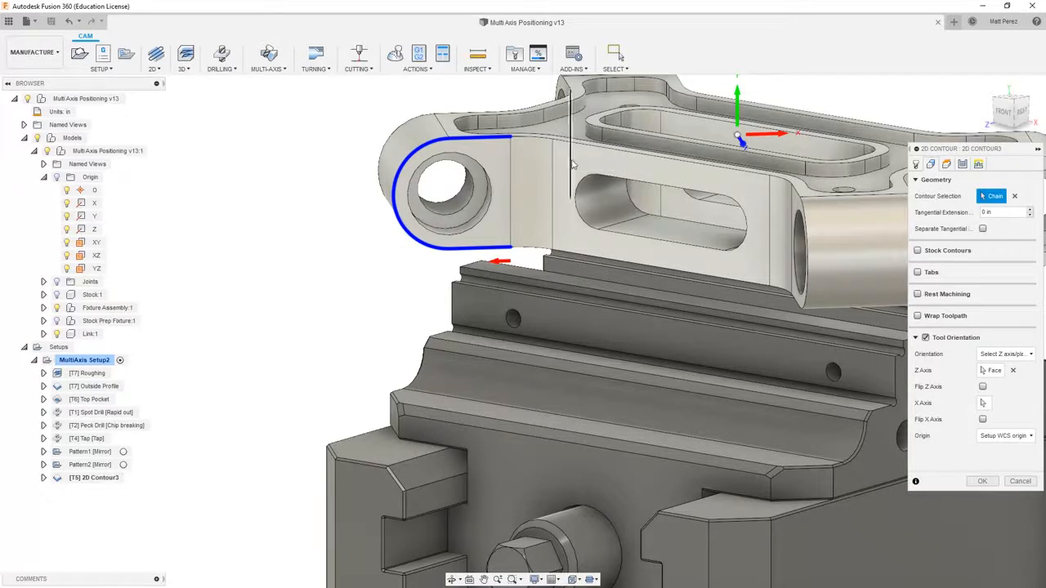
Reference the contour's bottom height to a selected face with a -0.05 in offset
left_click(946, 164)
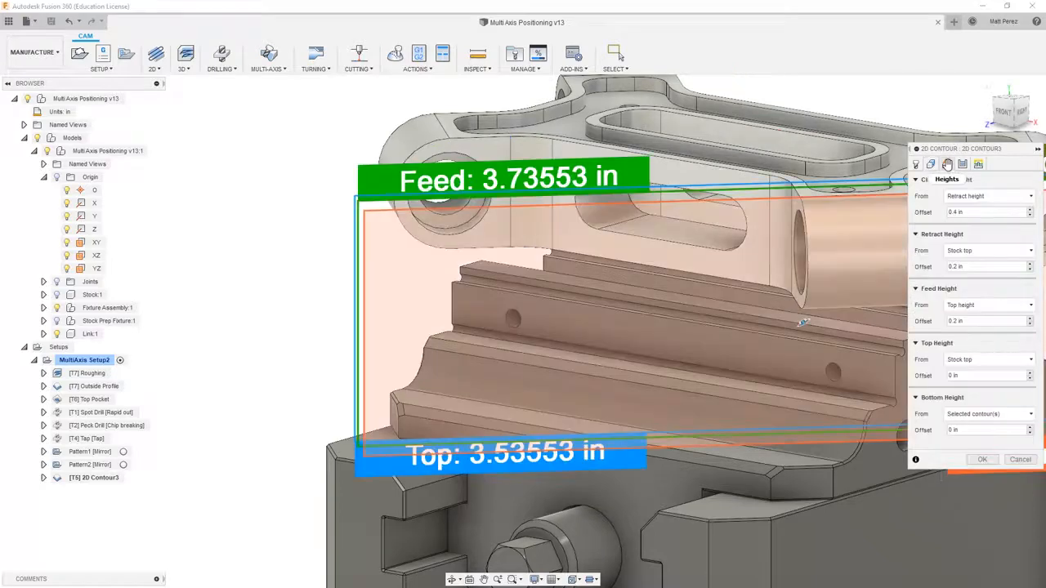
left_click(989, 413)
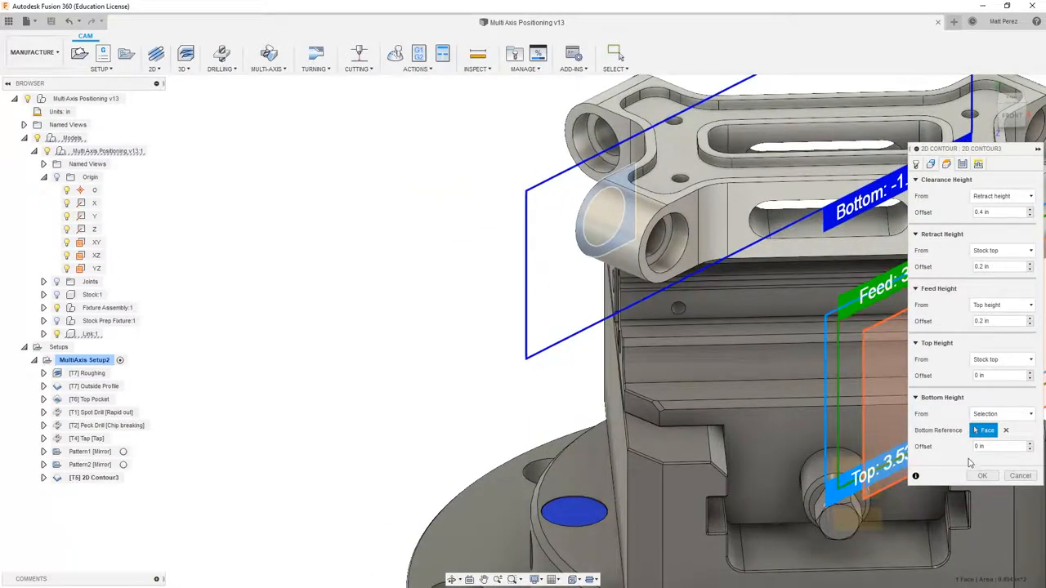
left_click(997, 446)
type("-.05")
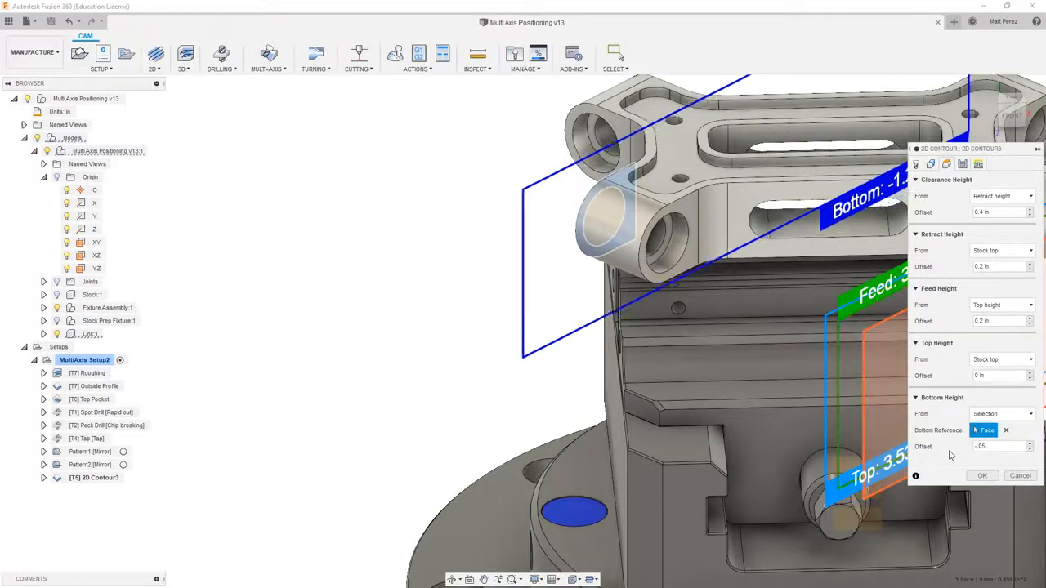
left_click(930, 164)
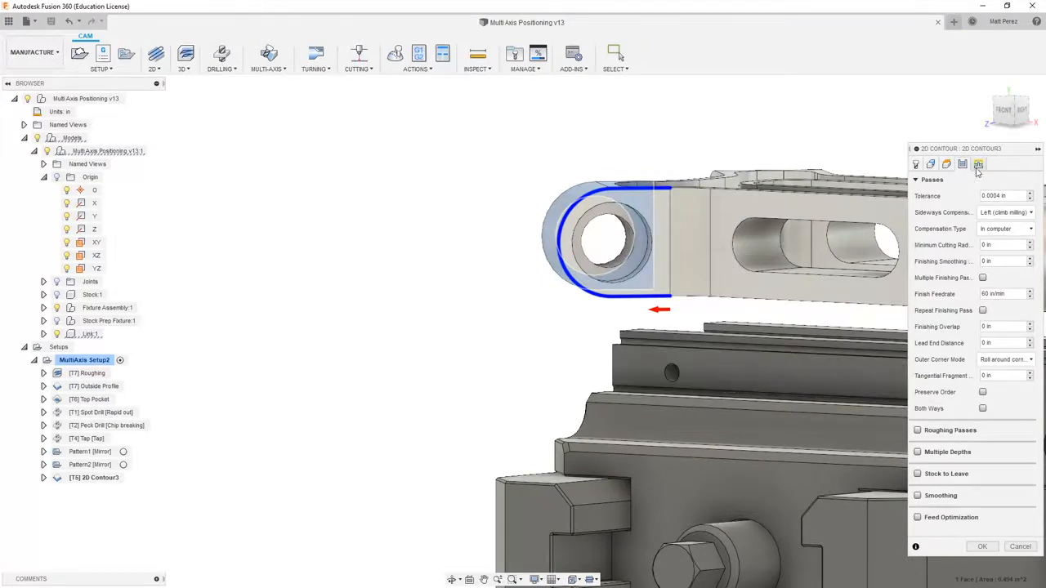
Accept the 2D Contour3 settings and measure the boss's top edge at 1.00 in
left_click(962, 165)
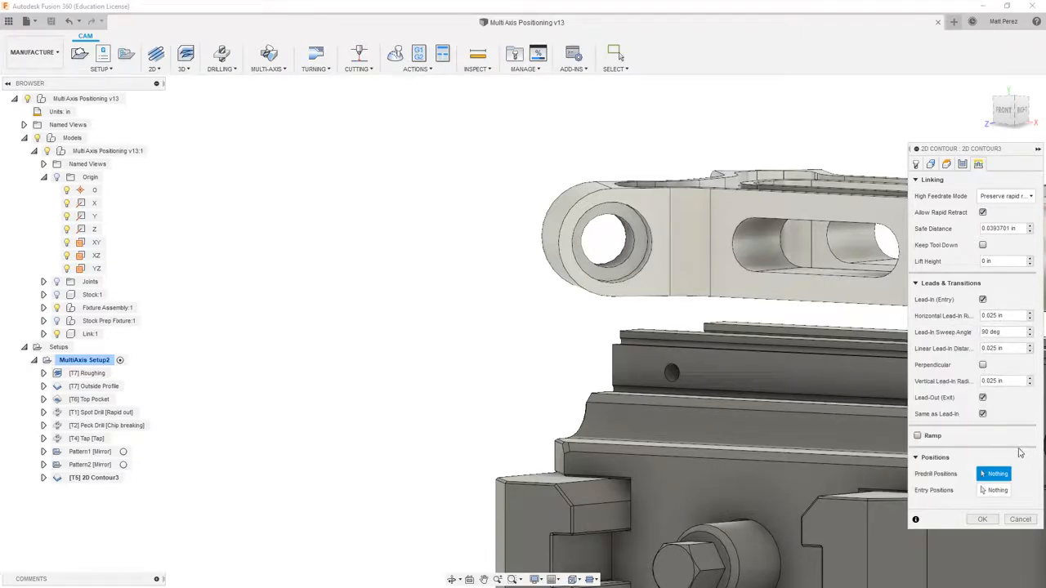
left_click(982, 519)
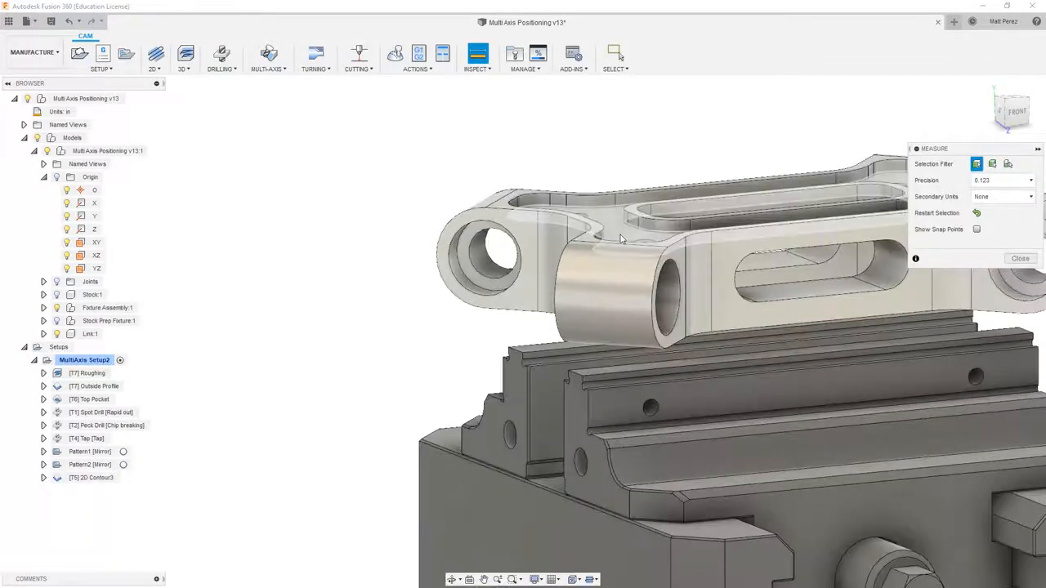
left_click(608, 250)
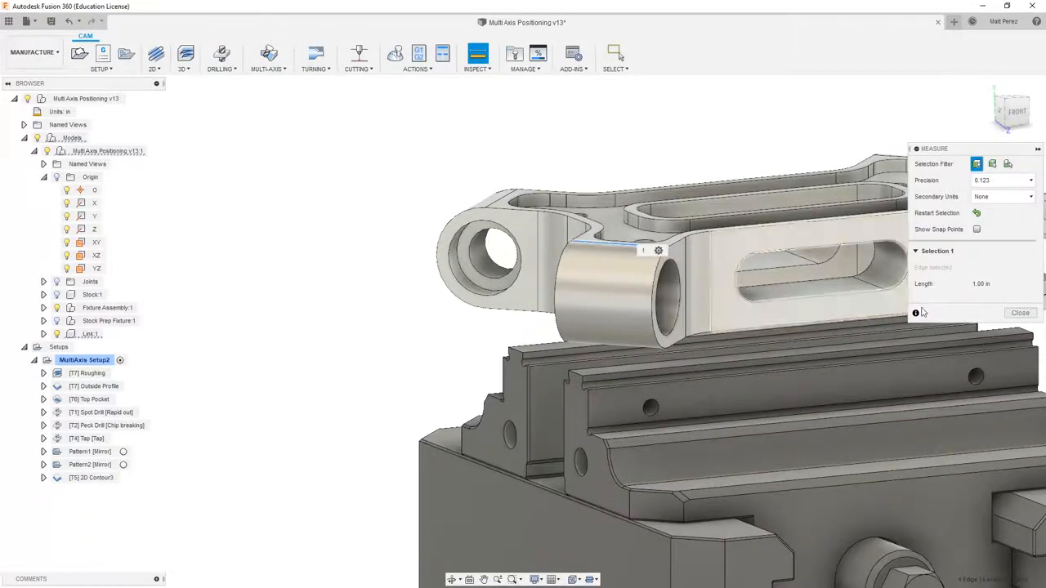
left_click(1020, 313)
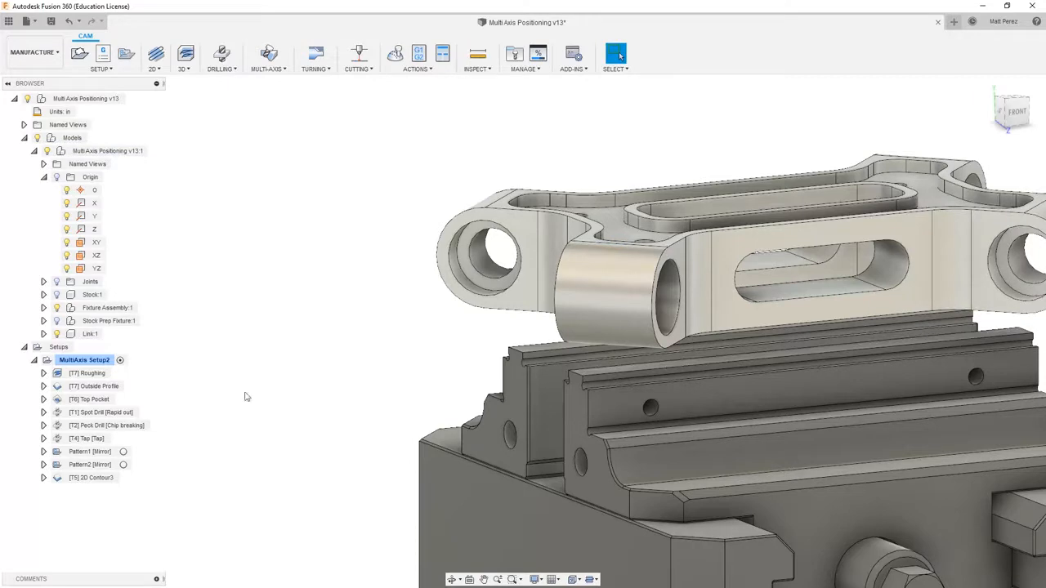
right_click(78, 477)
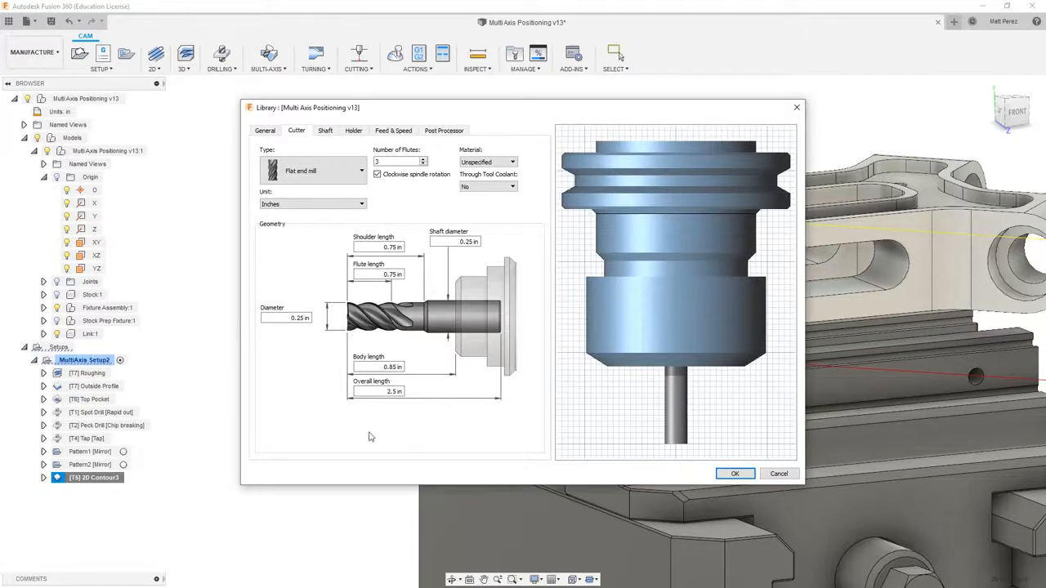
mouse_move(434, 402)
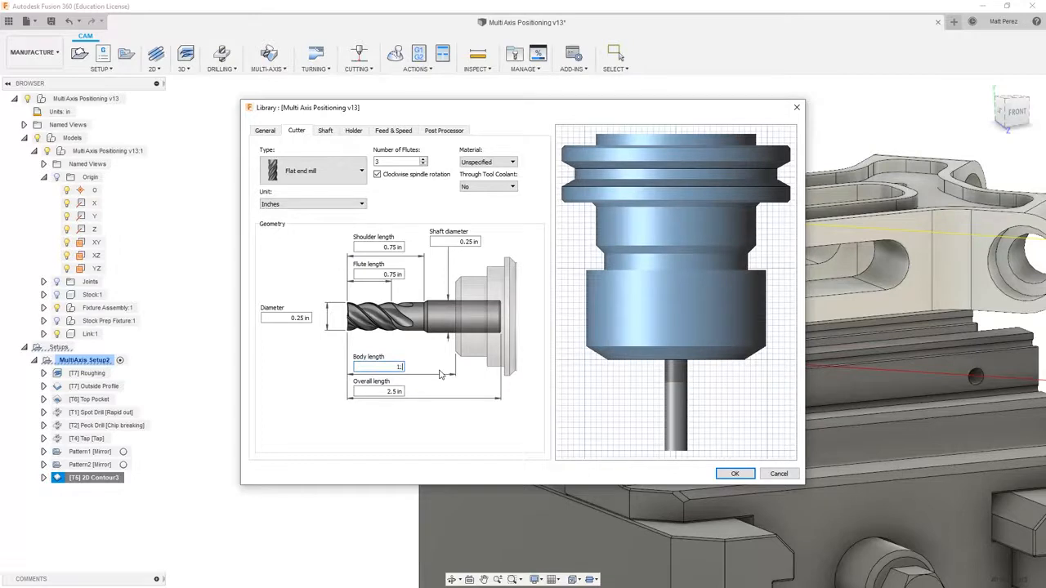
Lengthen the 1/4" end mill's body to 1.125 in and accept the tool edit
type("1.125")
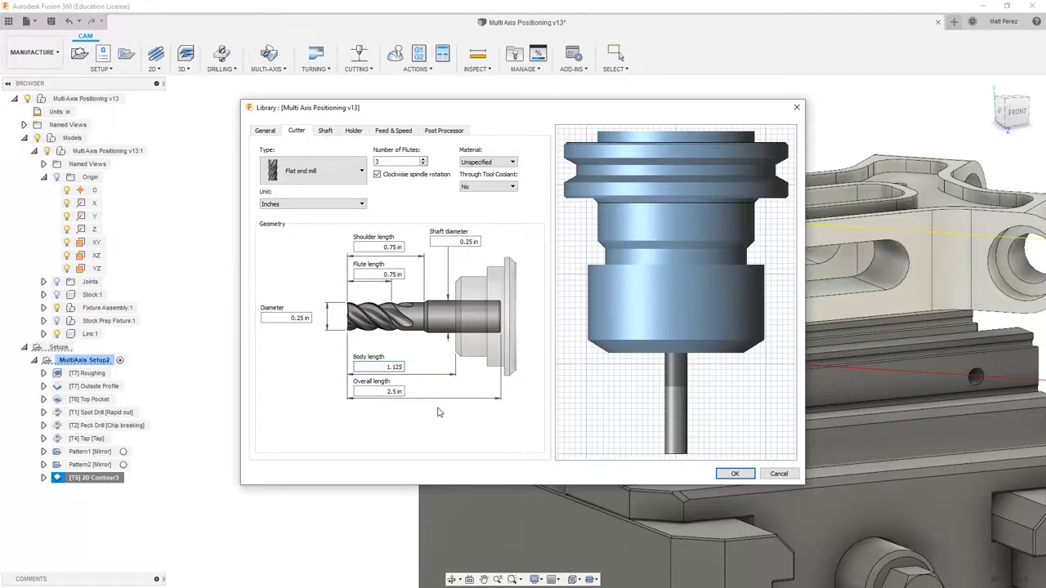
left_click(394, 367)
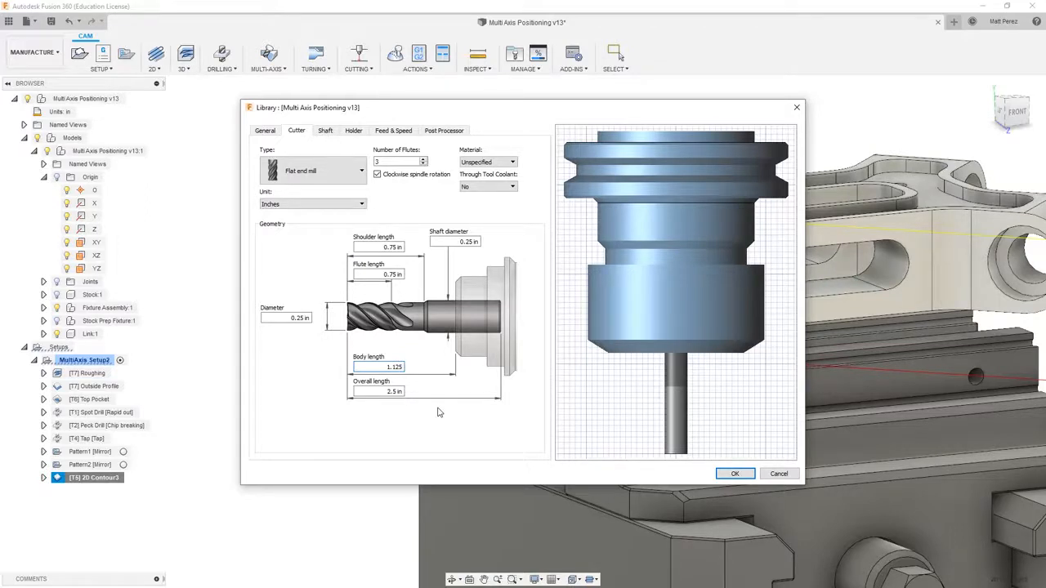
mouse_move(429, 324)
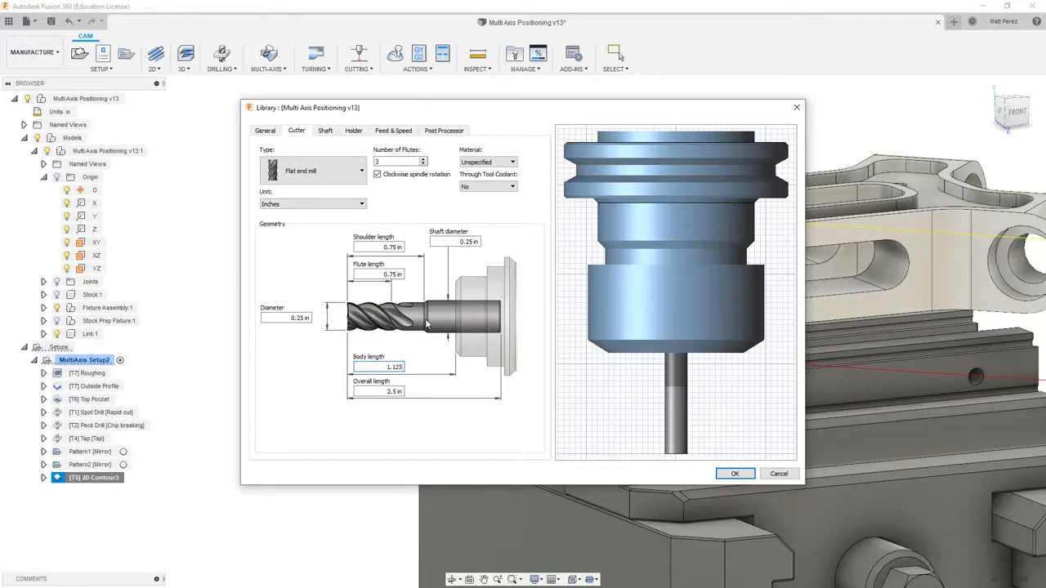
mouse_move(453, 294)
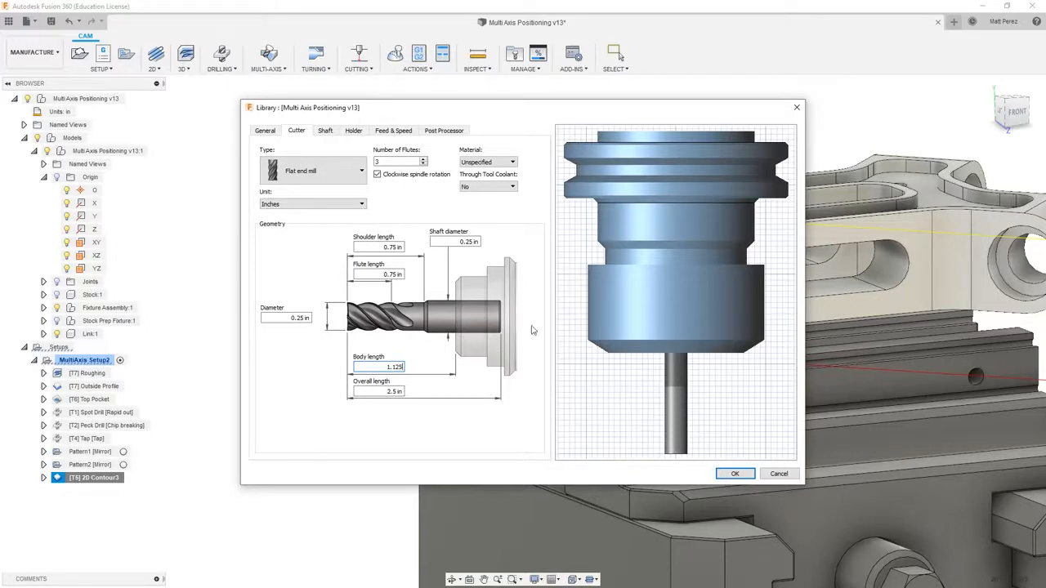
left_click(398, 161)
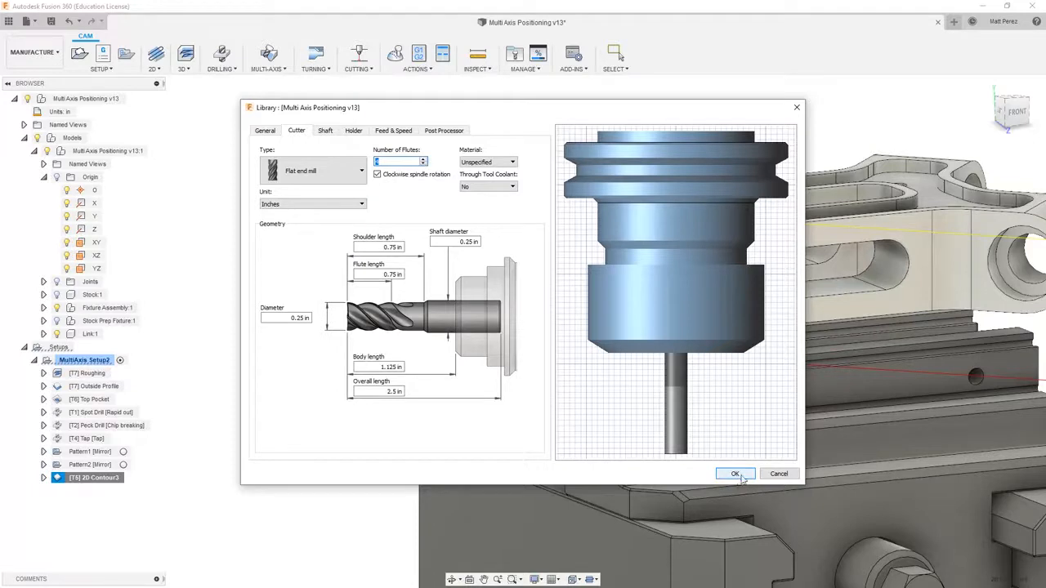
mouse_move(746, 474)
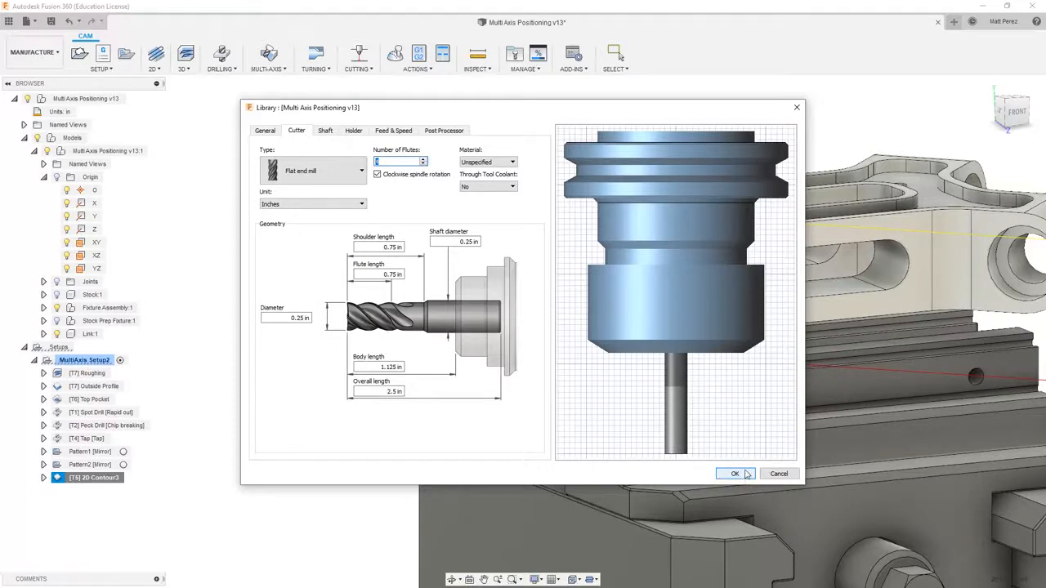
left_click(733, 474)
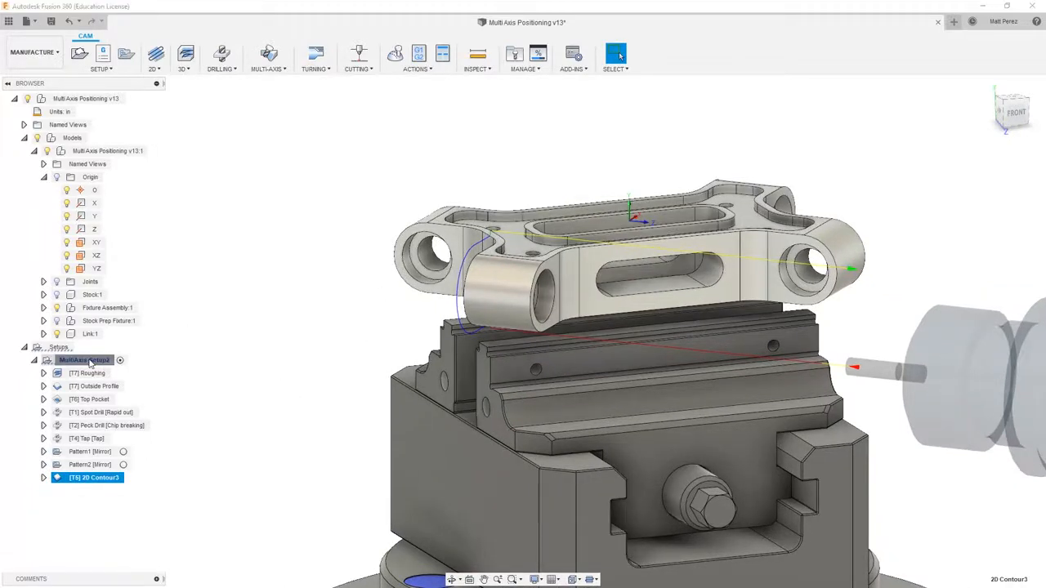
Select MultiAxis Setup2 in the browser for simulation
left_click(84, 360)
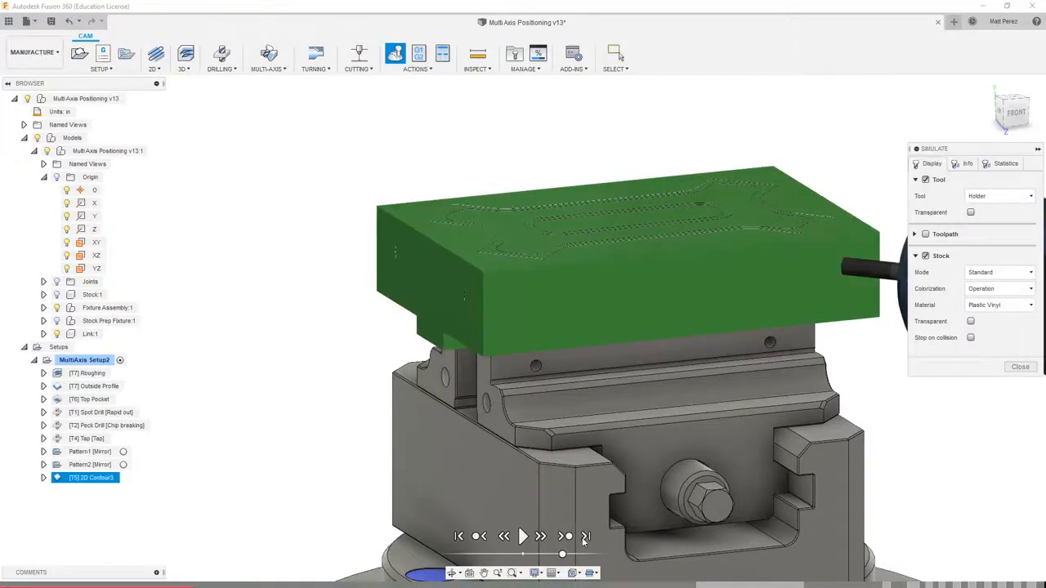
Step through and replay the contour operation in the setup simulation
left_click(523, 536)
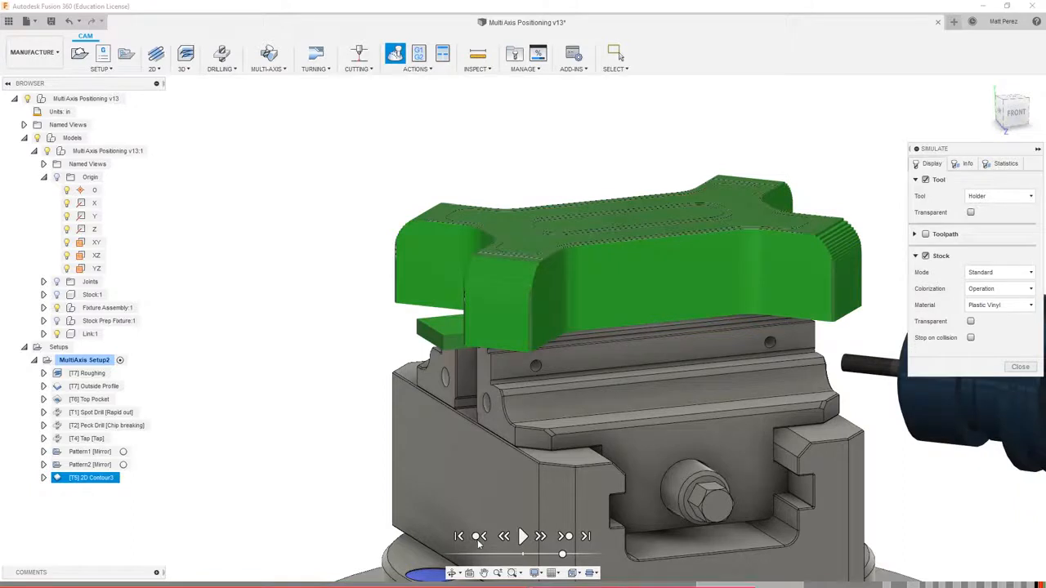
left_click(523, 536)
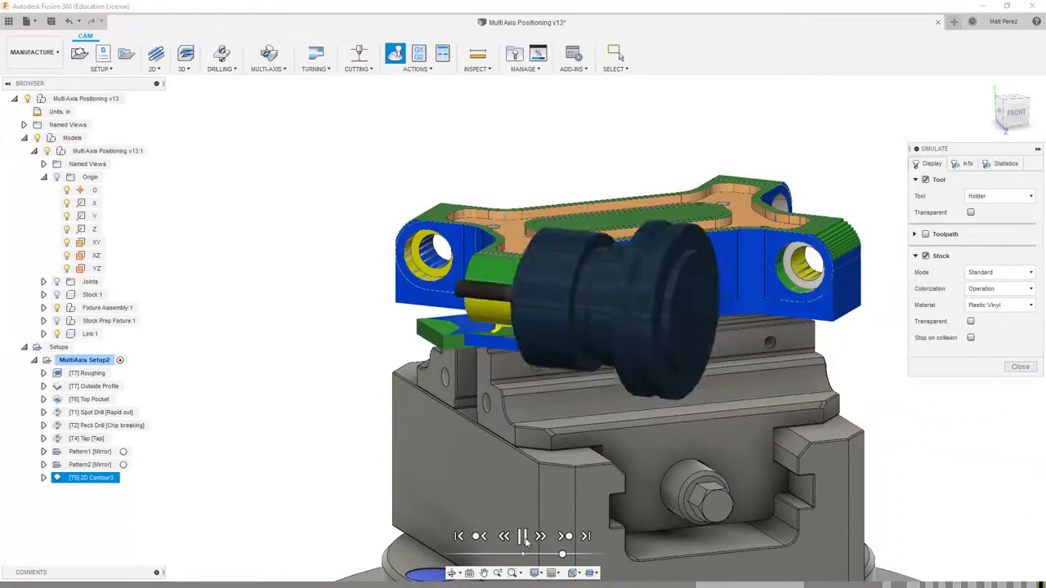
left_click(522, 536)
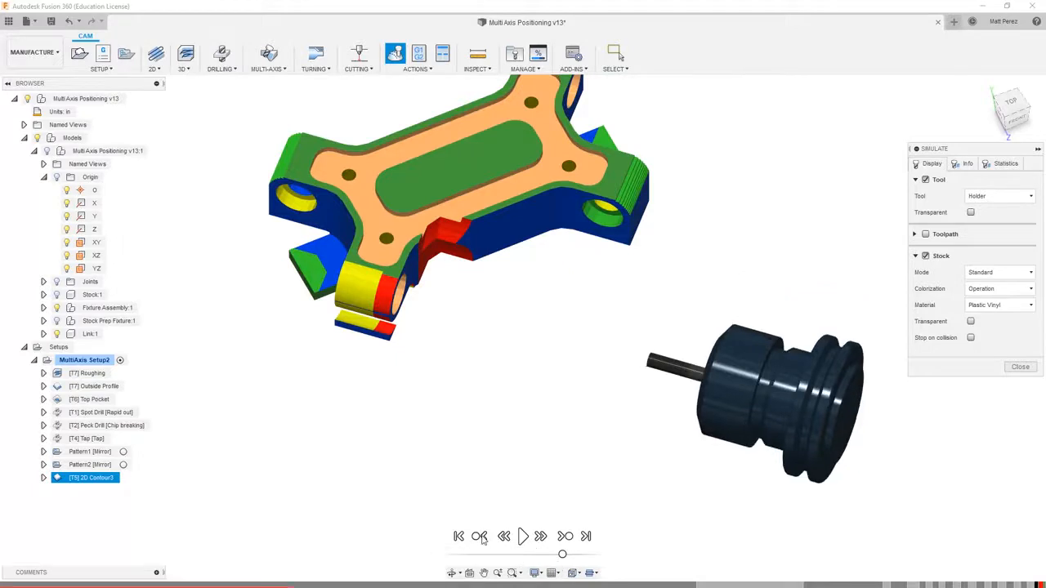
left_click(504, 536)
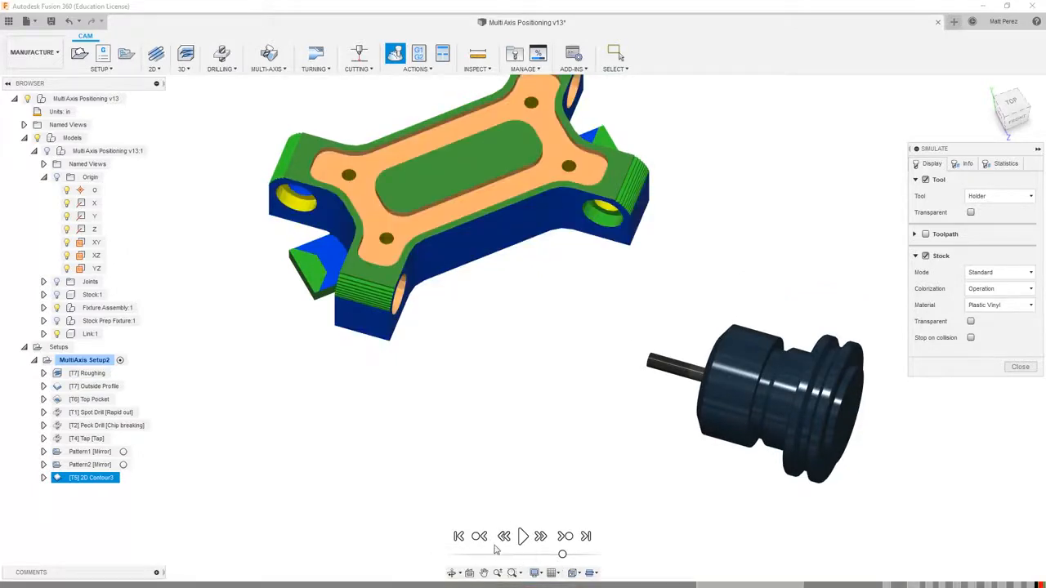
left_click(522, 536)
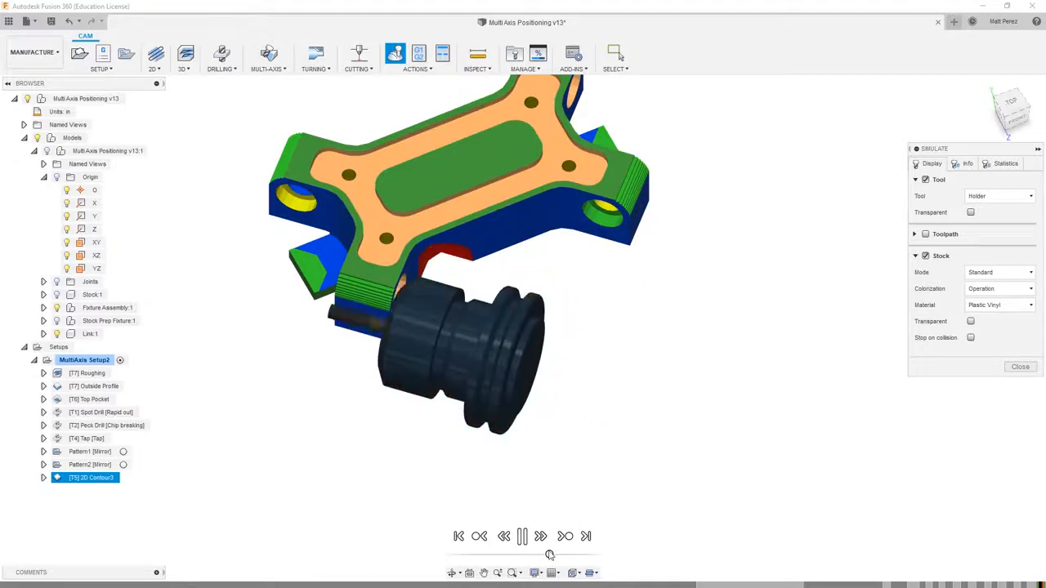
left_click(540, 536)
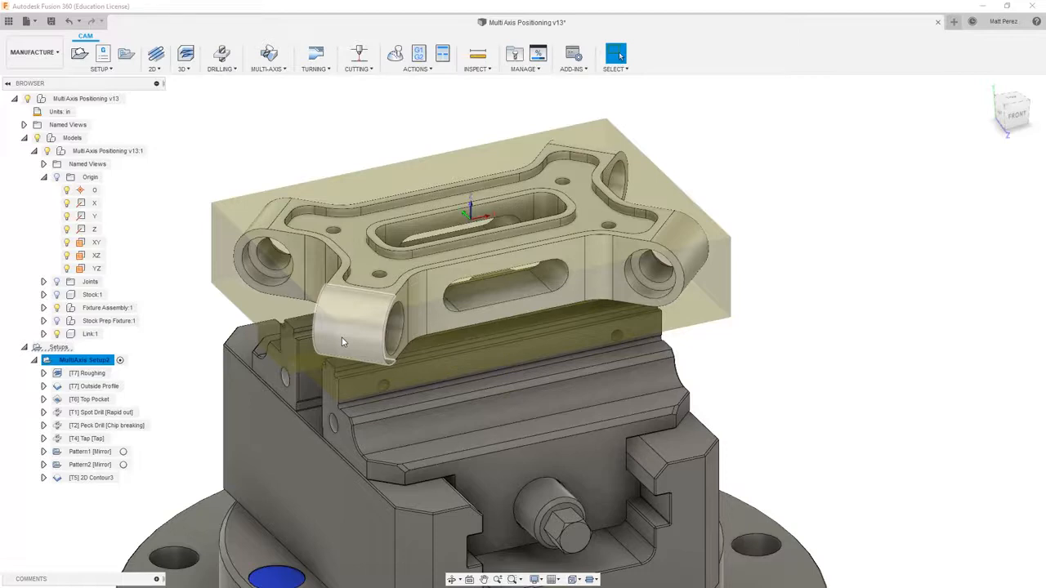
mouse_move(92, 477)
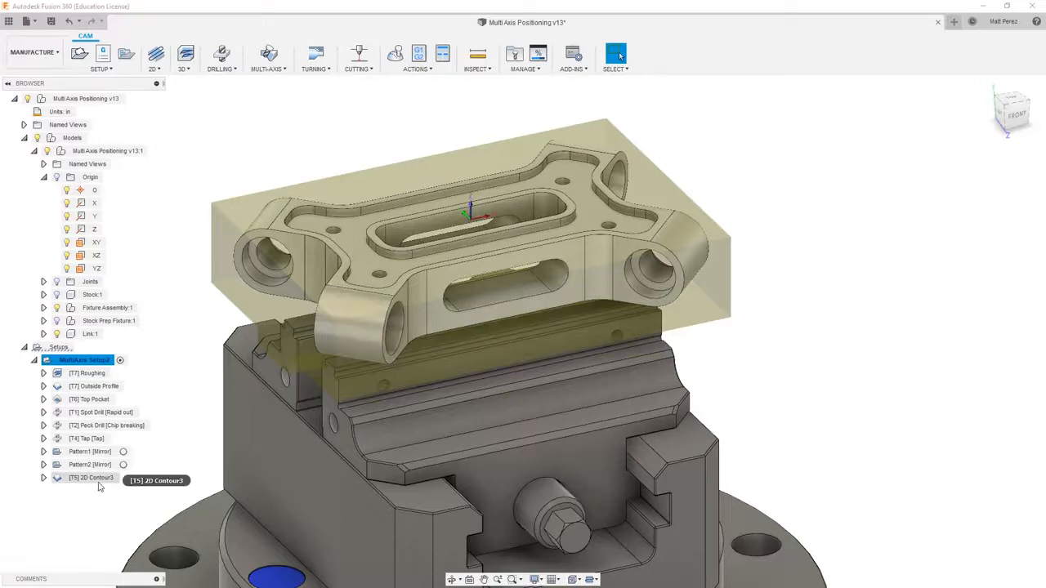
Reopen 2D Contour3 and turn on Multiple Depths in its passes
left_click(91, 477)
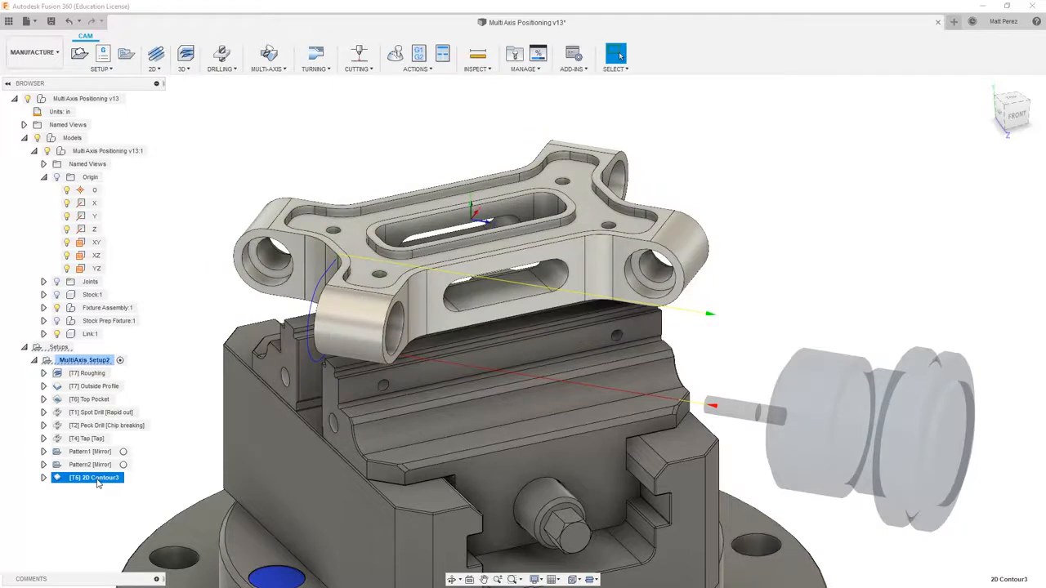
right_click(94, 477)
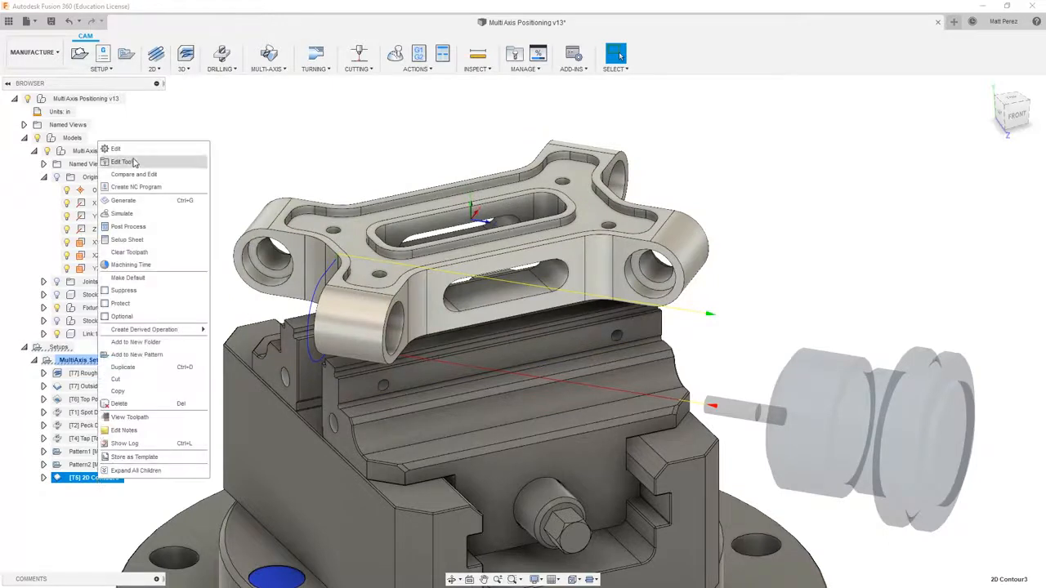
left_click(115, 149)
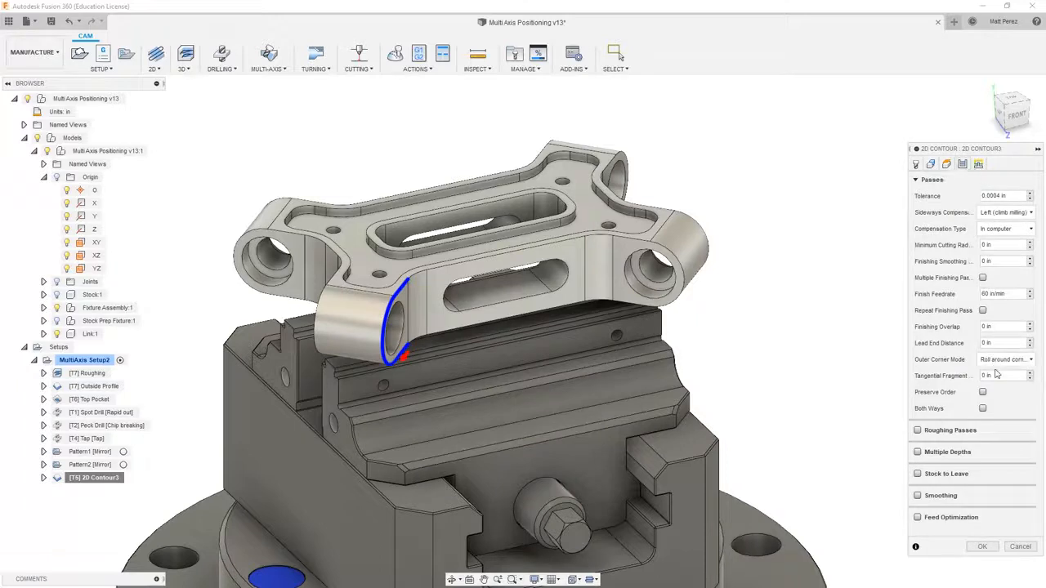
left_click(925, 452)
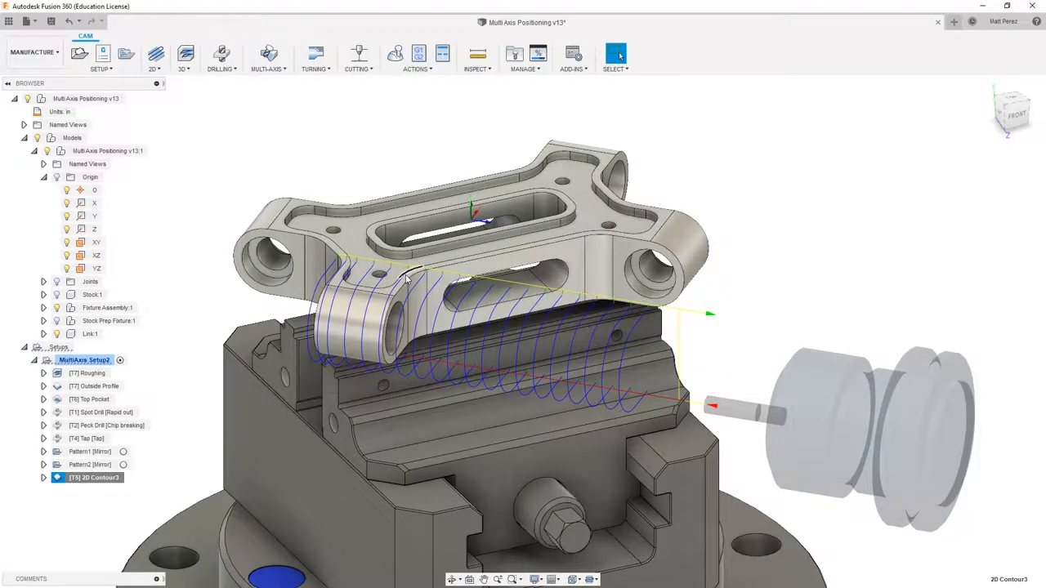
right_click(94, 478)
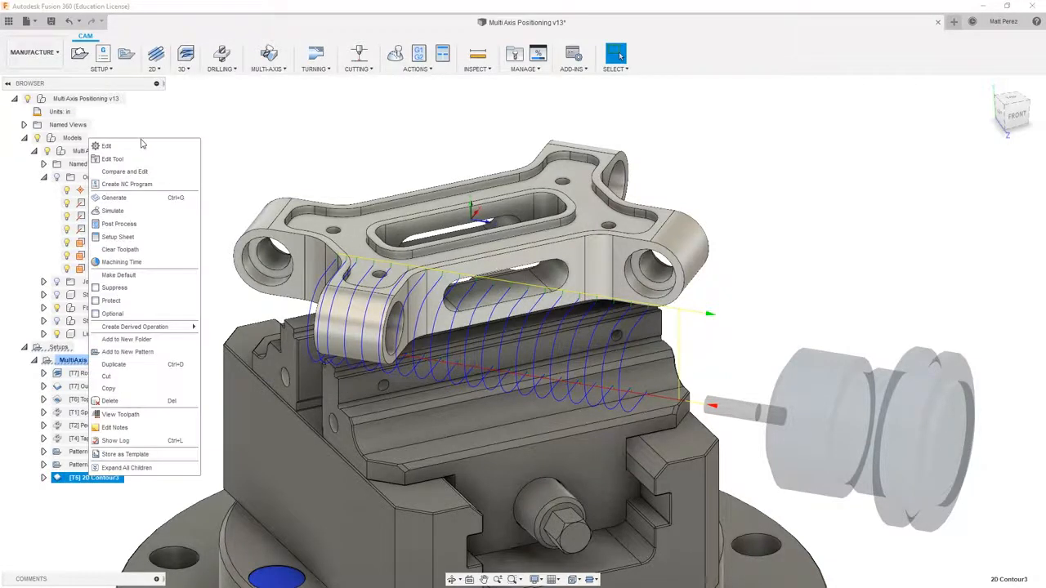
Set 2D Contour3's top height from a vertex on the side boss and regenerate the toolpath
left_click(106, 146)
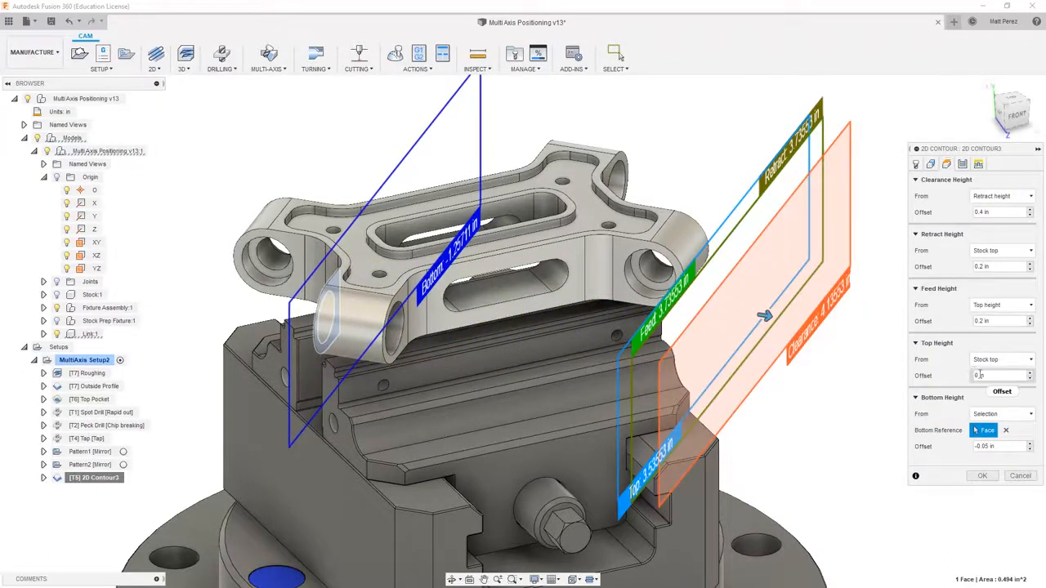
left_click(1000, 360)
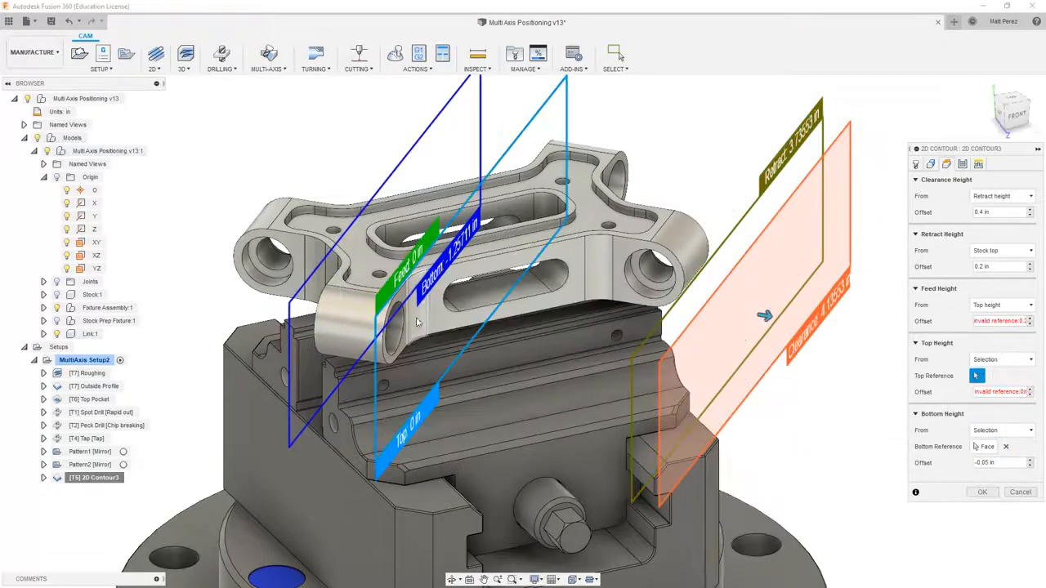
left_click(563, 362)
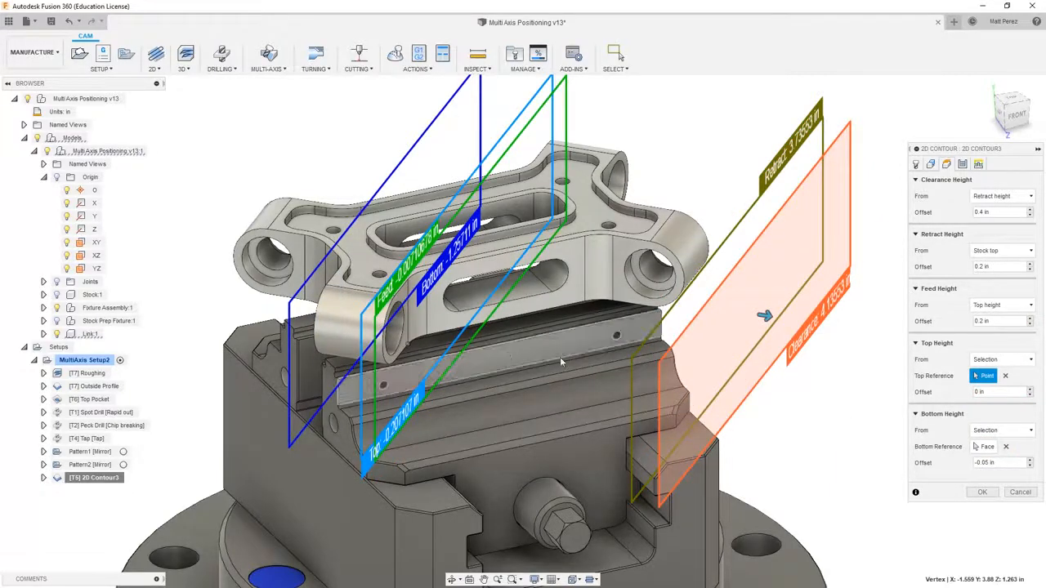
left_click(981, 491)
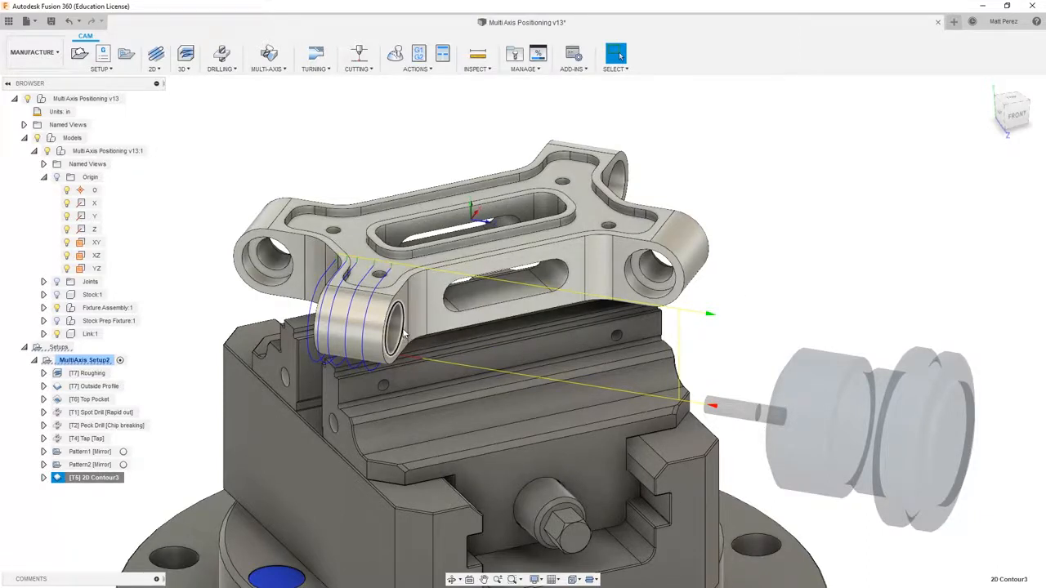
Review the 1/4 in flat end mill's holder, then set its body length to 2 in
right_click(94, 478)
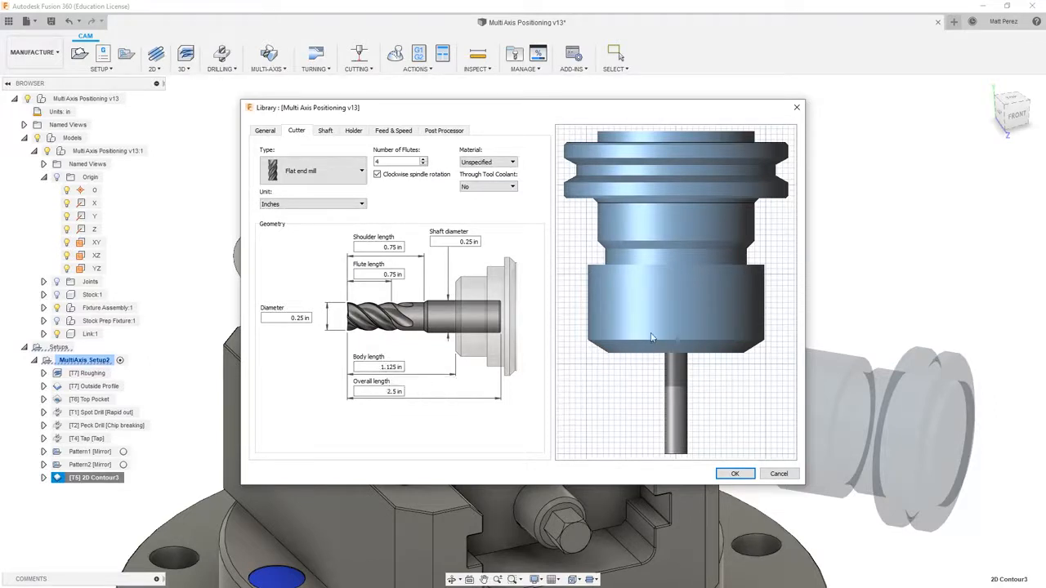
mouse_move(708, 344)
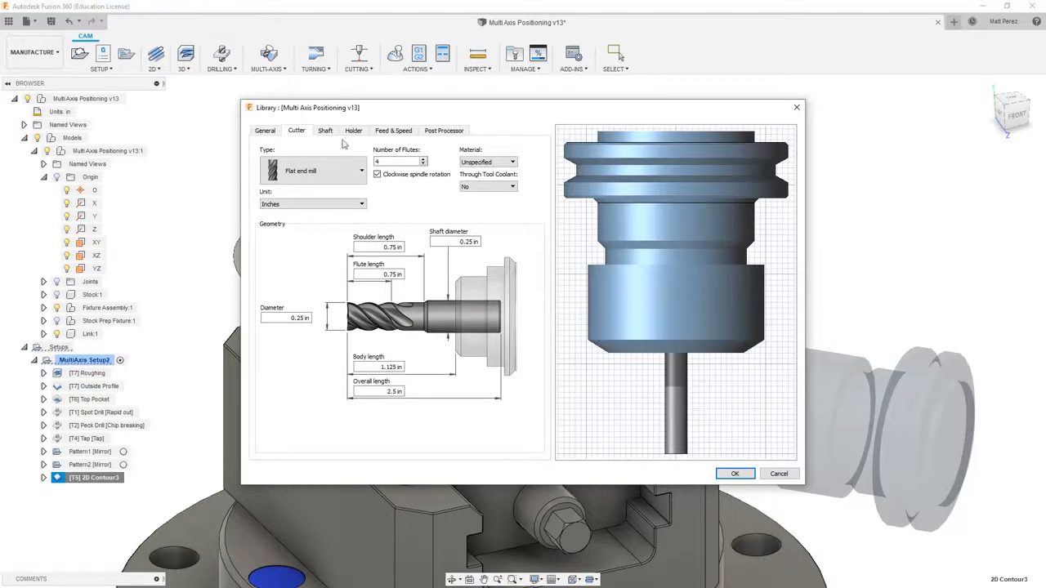
left_click(353, 131)
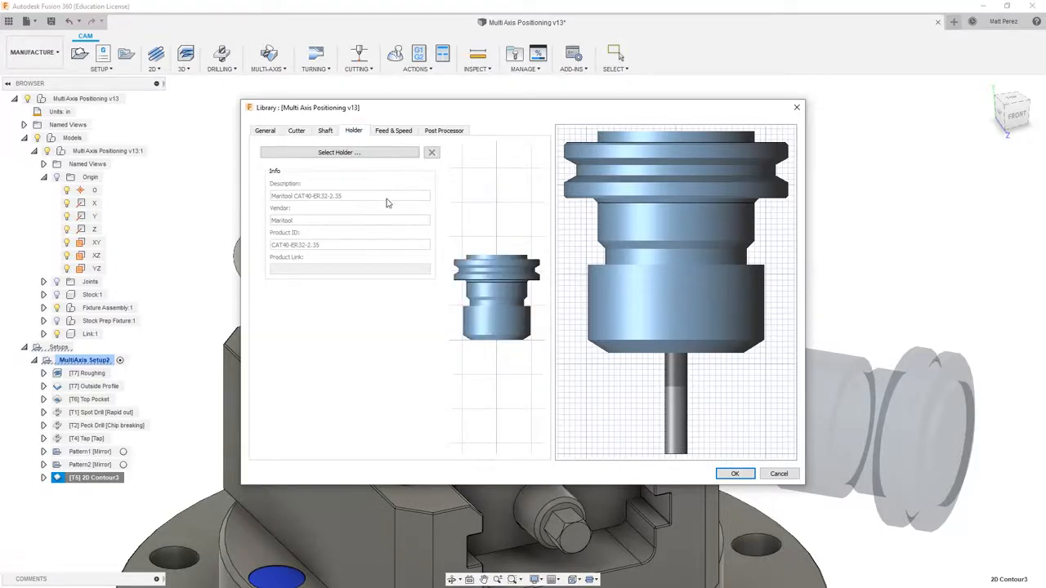
mouse_move(387, 188)
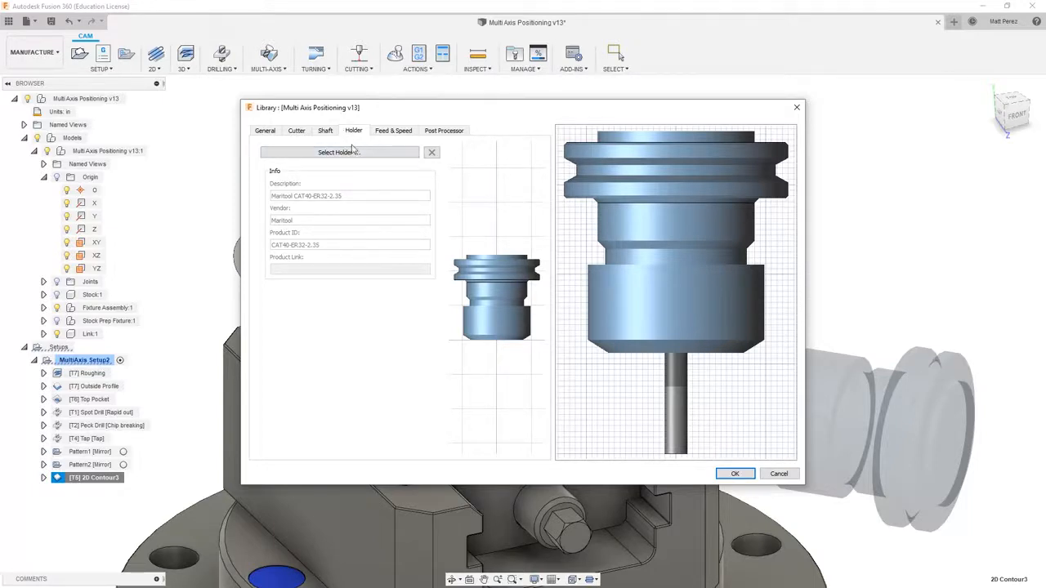
left_click(338, 152)
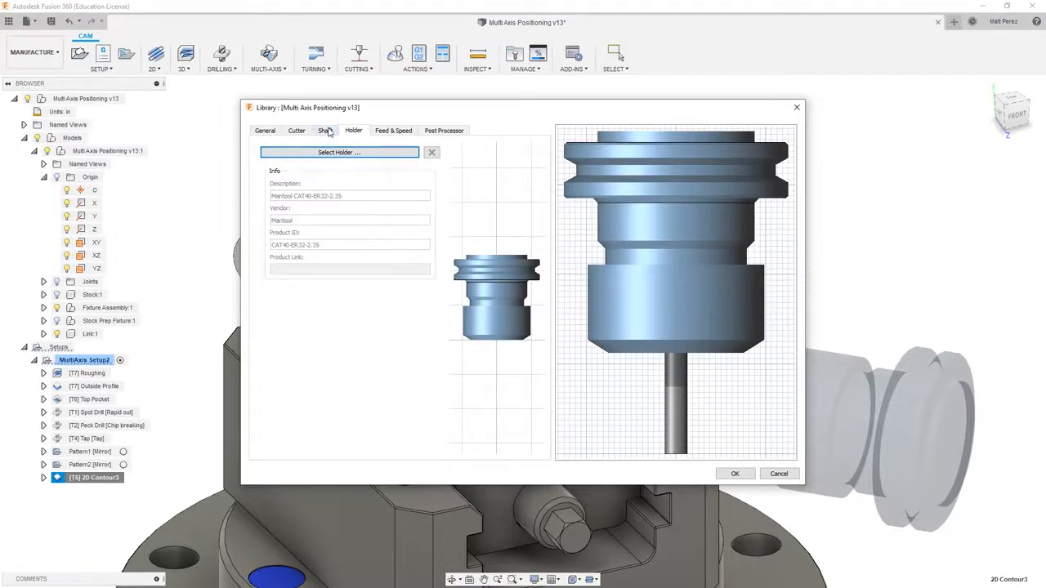
left_click(296, 131)
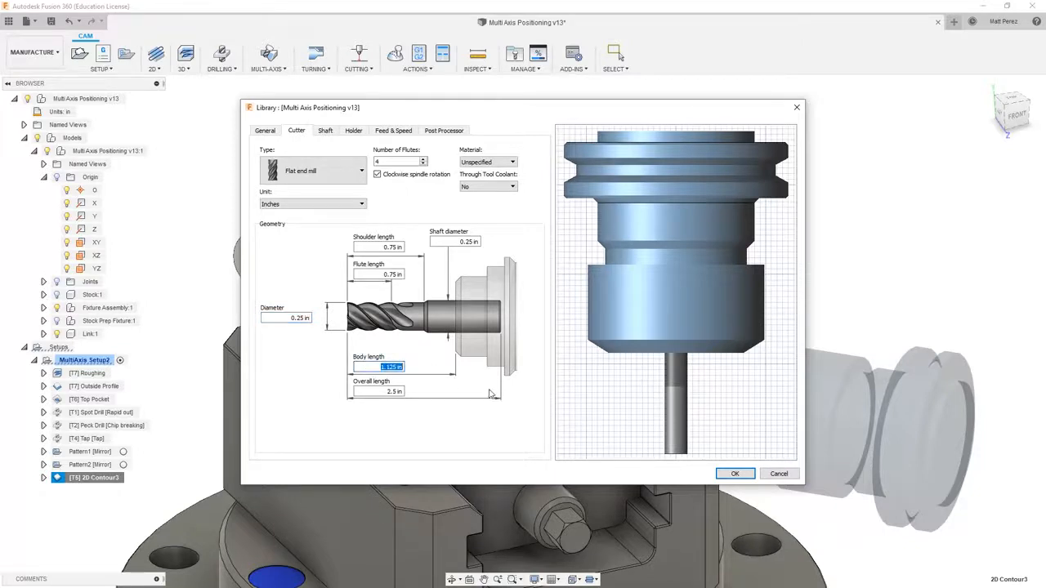
type("2")
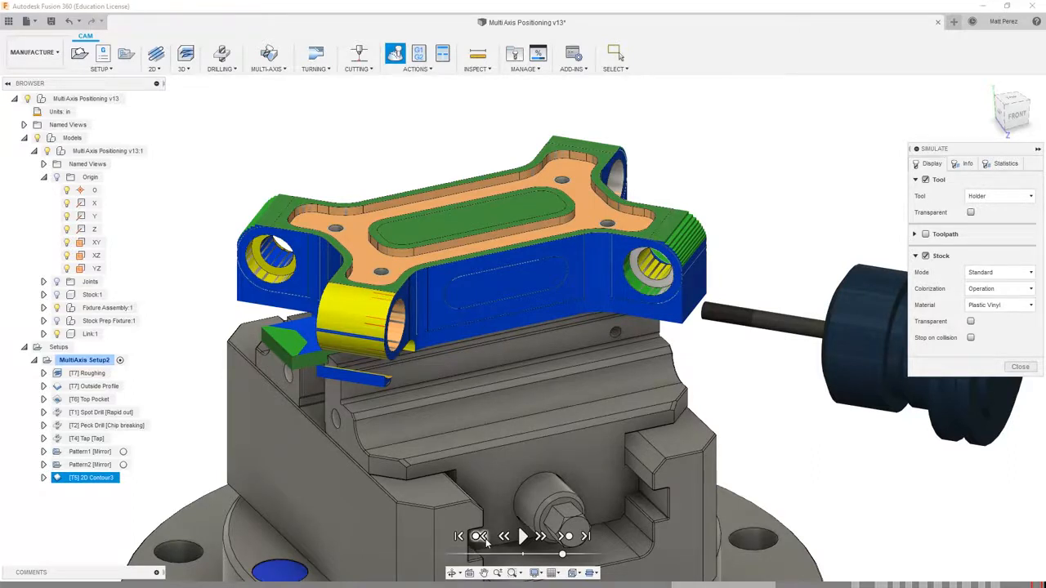
Play the side boss contour simulation and orbit close to inspect the red holder collision
left_click(522, 536)
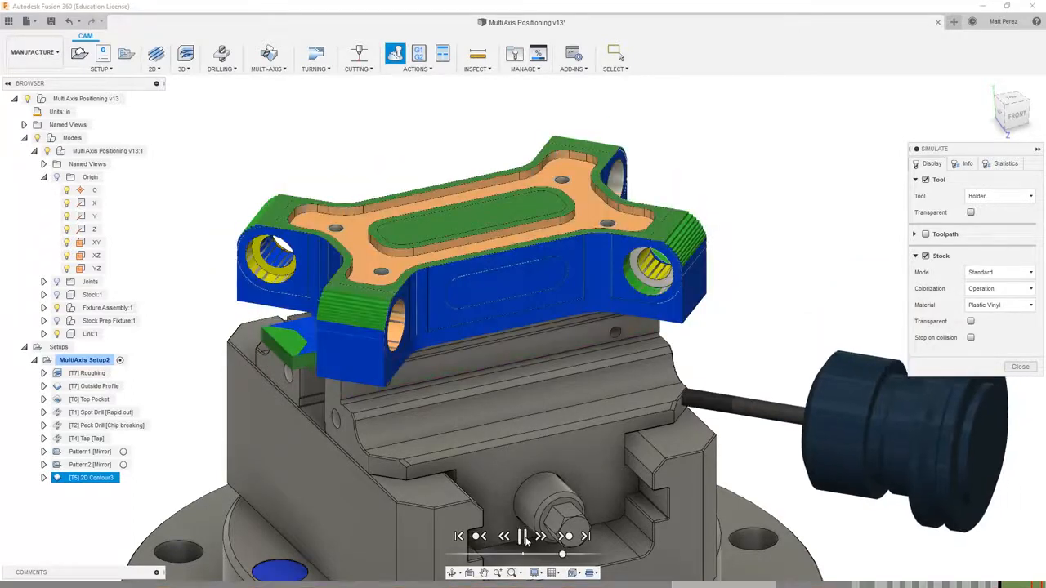
left_click(521, 536)
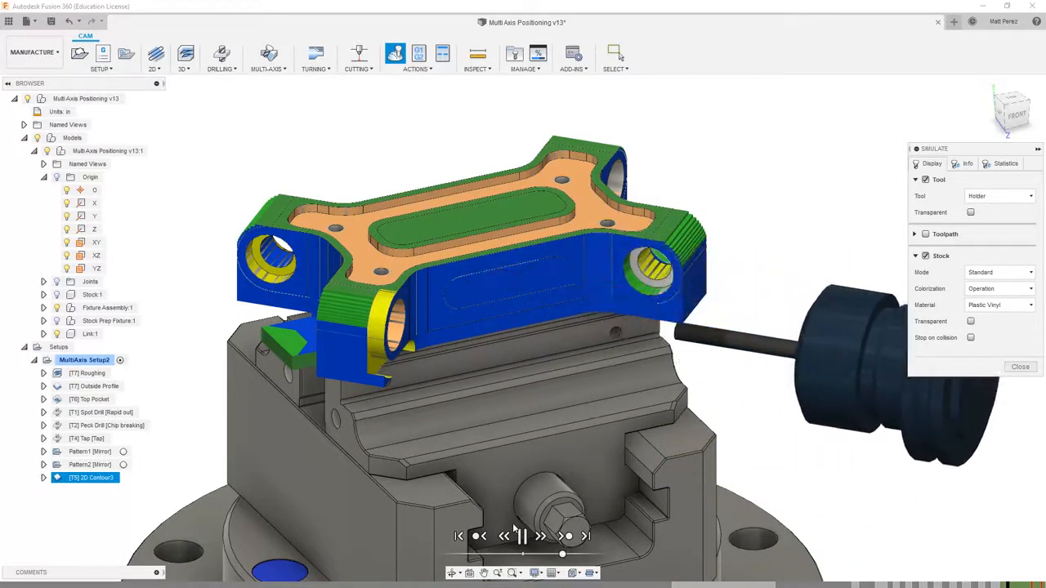
left_click(520, 536)
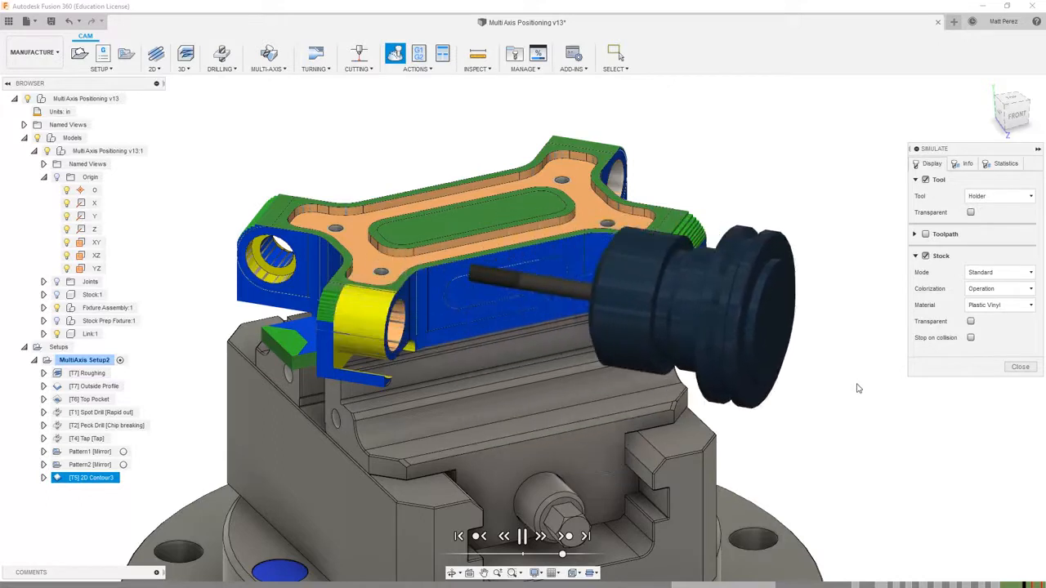
left_click(521, 536)
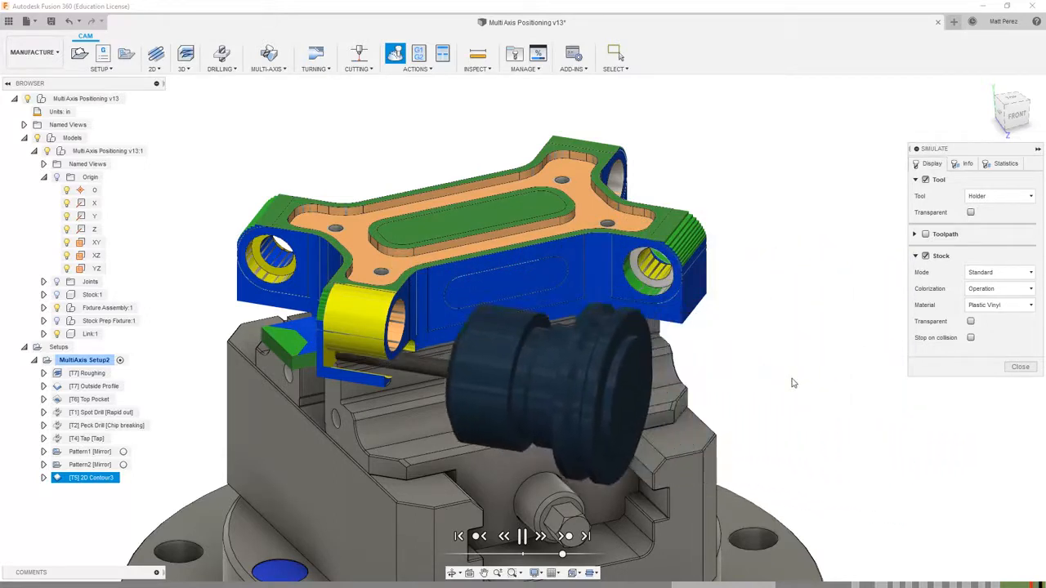
left_click(521, 536)
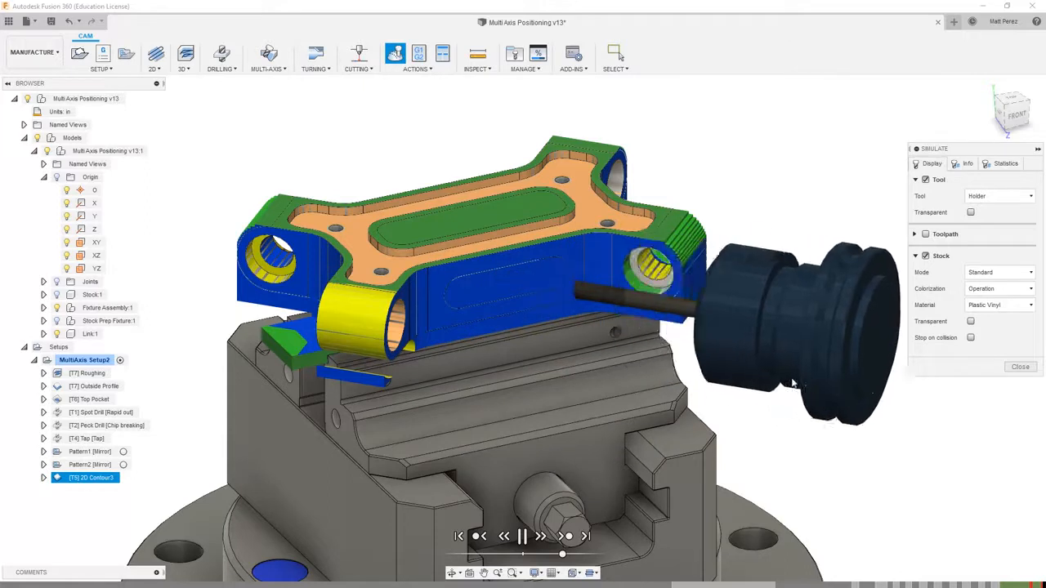
left_click(522, 536)
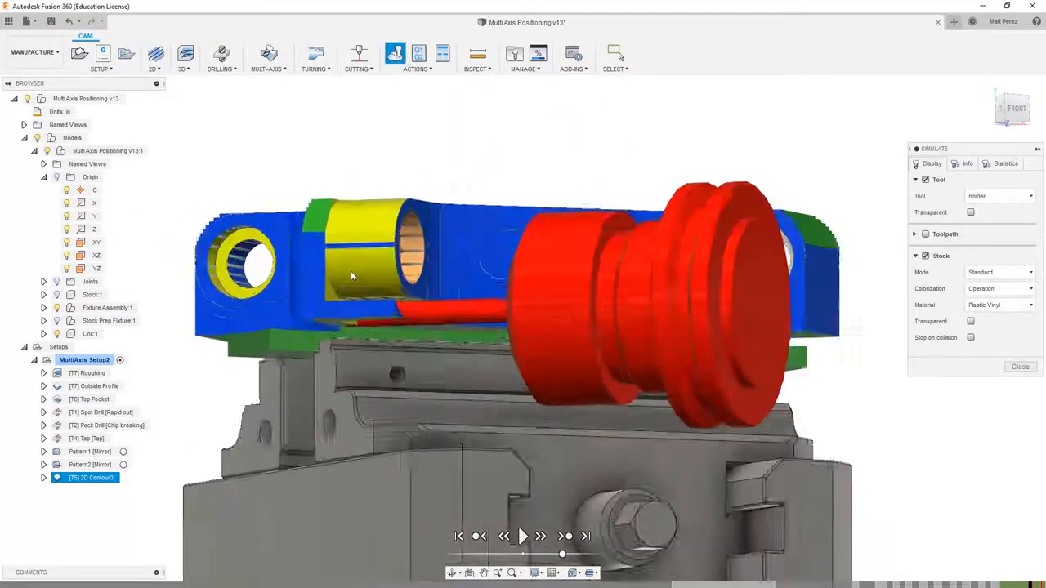
left_click_drag(351, 275, 384, 279)
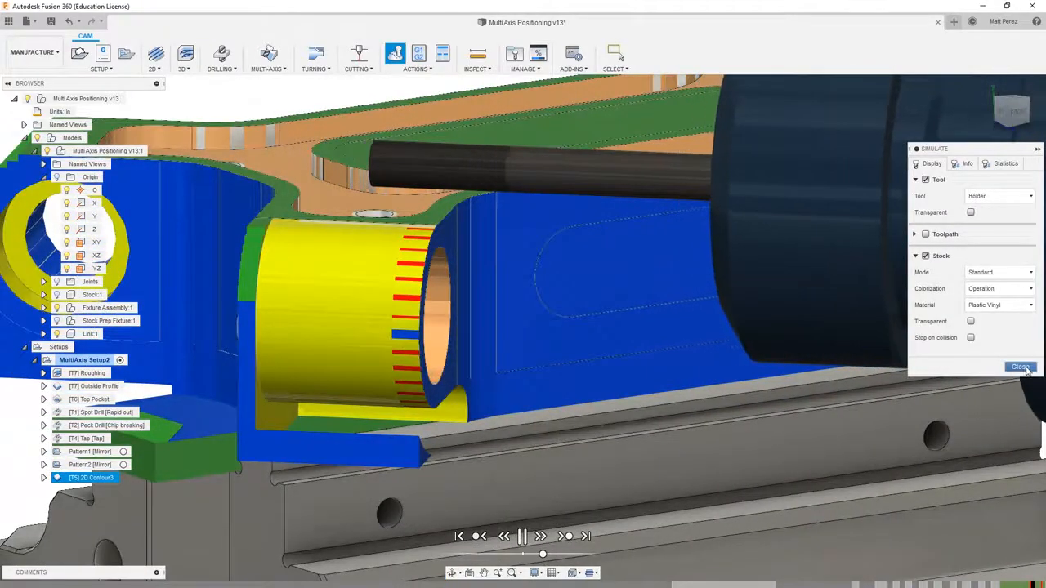
Close the simulation and change 2D Contour3's Retract Height reference in the Heights settings
left_click(1020, 367)
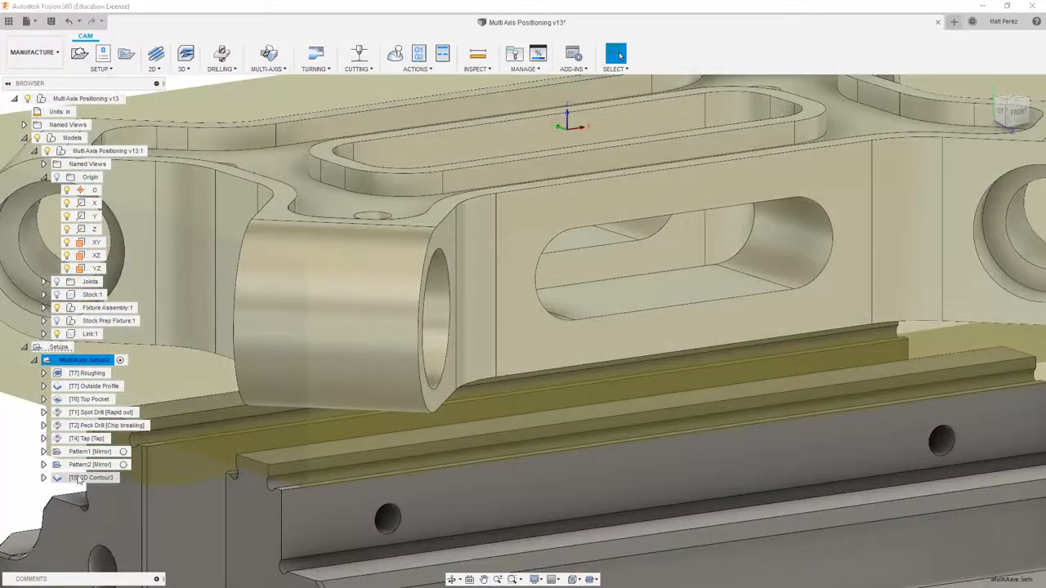
double_click(93, 477)
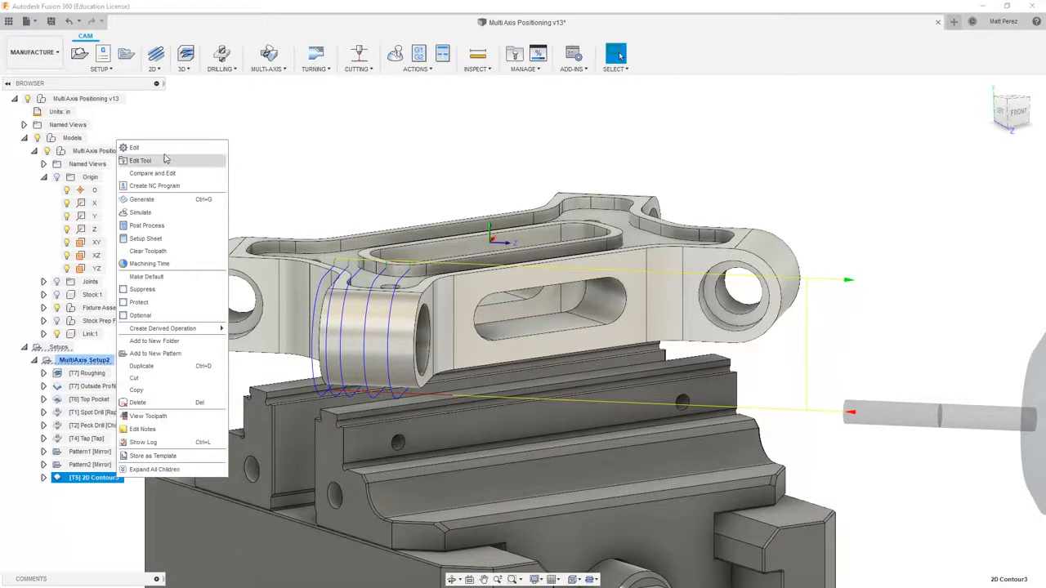
left_click(133, 148)
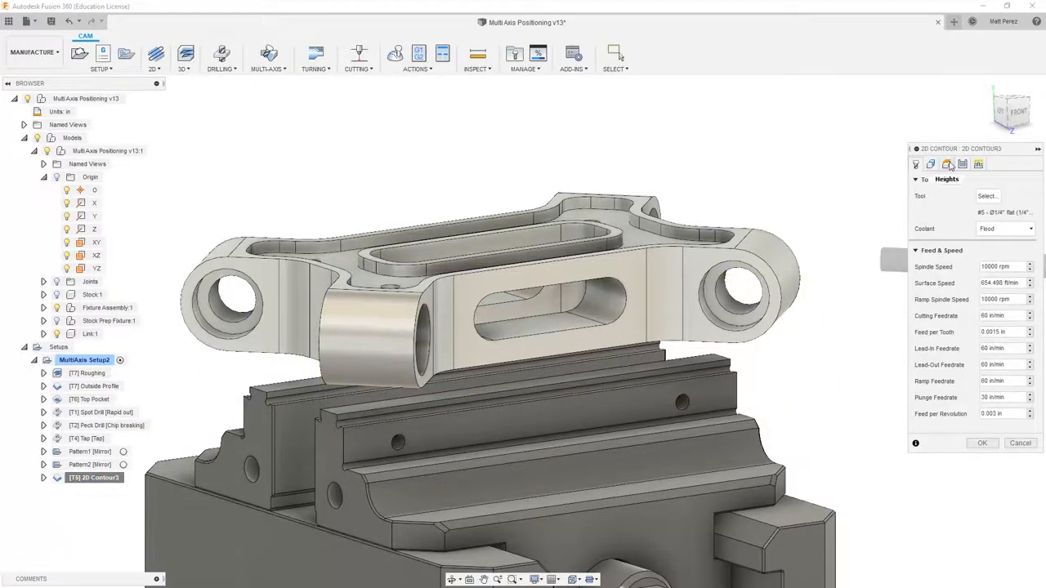
left_click(947, 163)
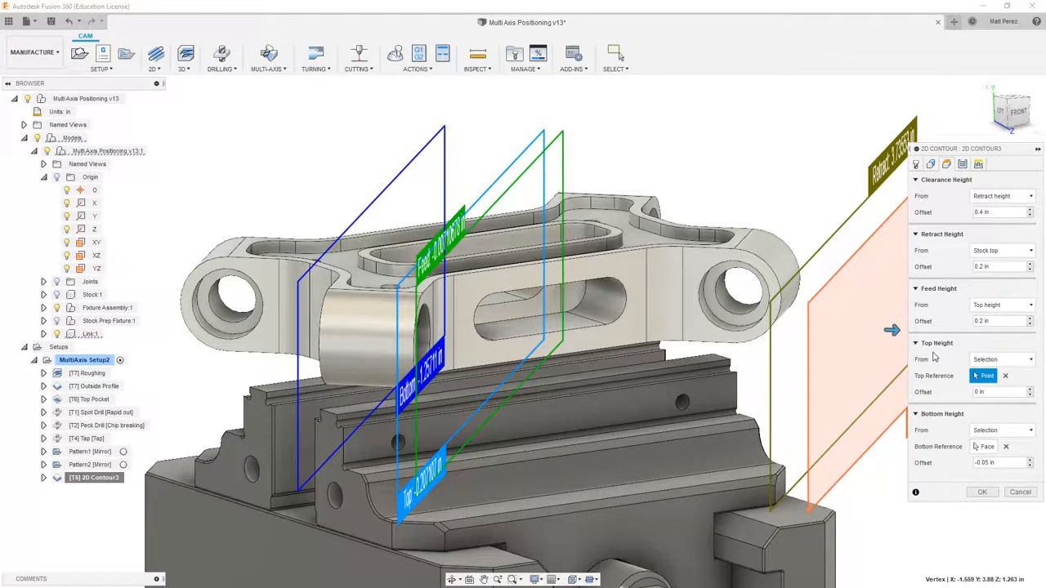
mouse_move(437, 297)
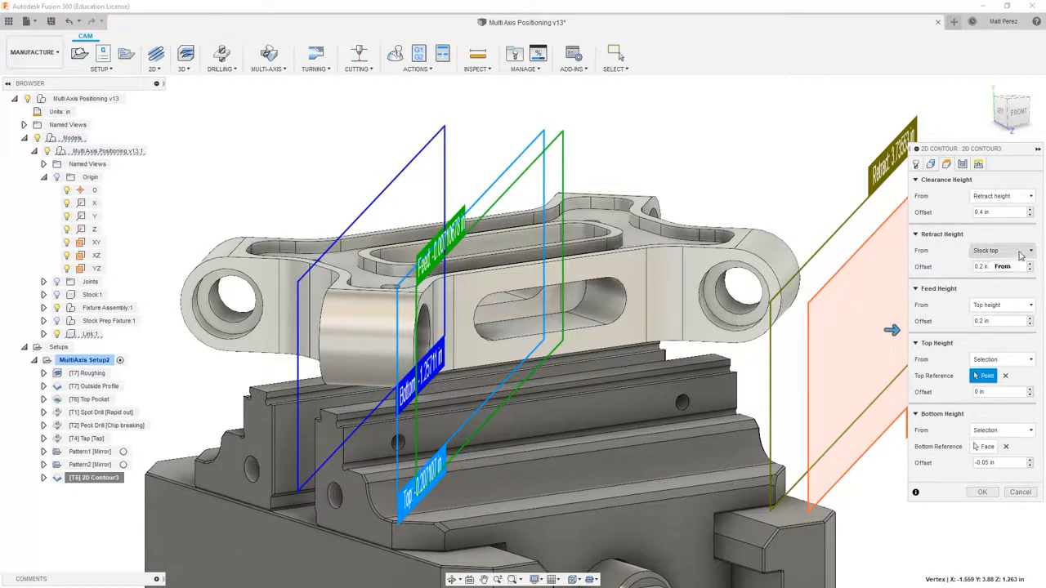
left_click(1001, 250)
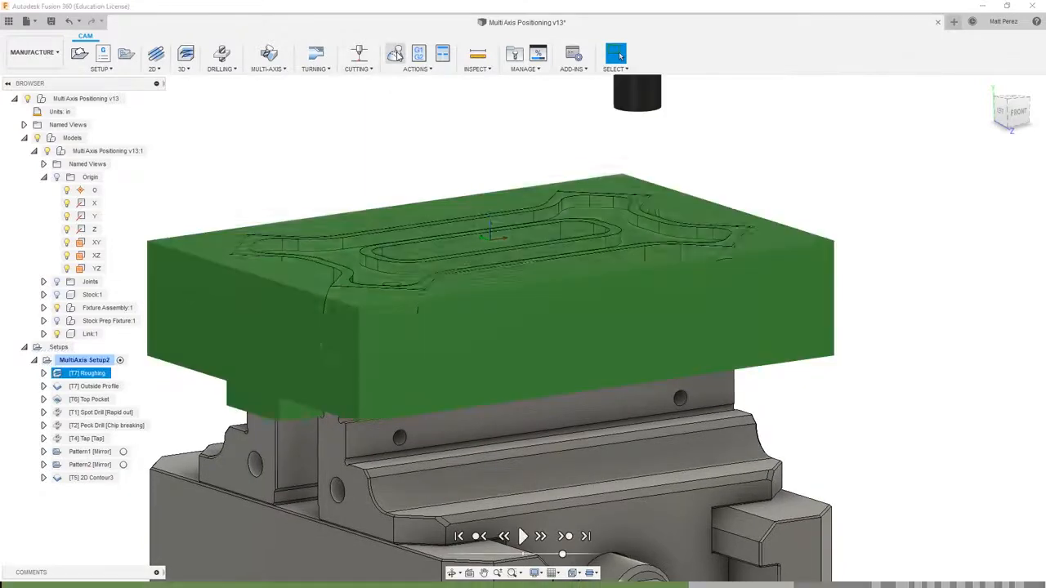
Replay the contour simulation to confirm holder clearance, close it, and save the design
left_click(586, 536)
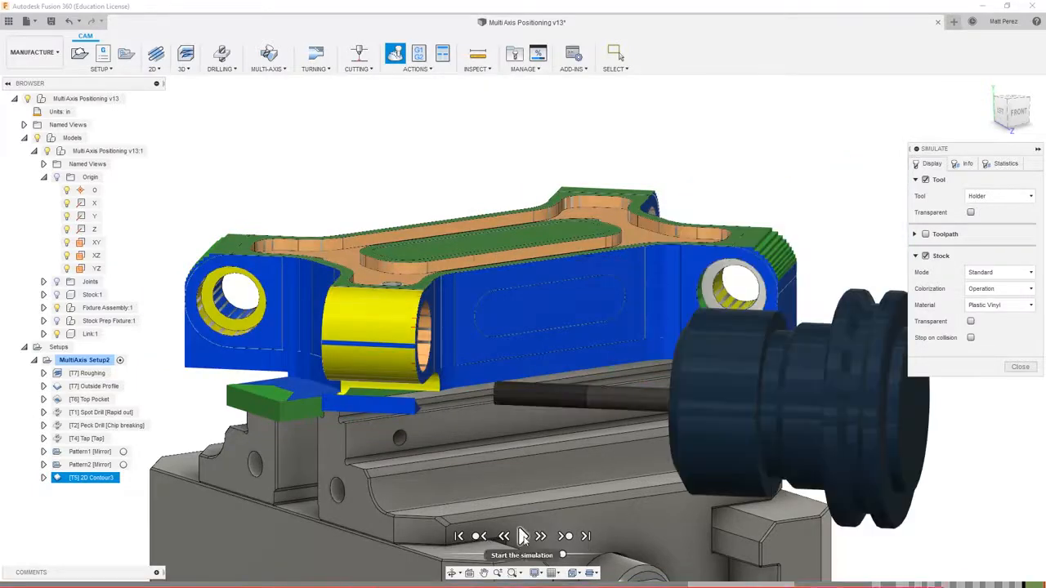
left_click(522, 536)
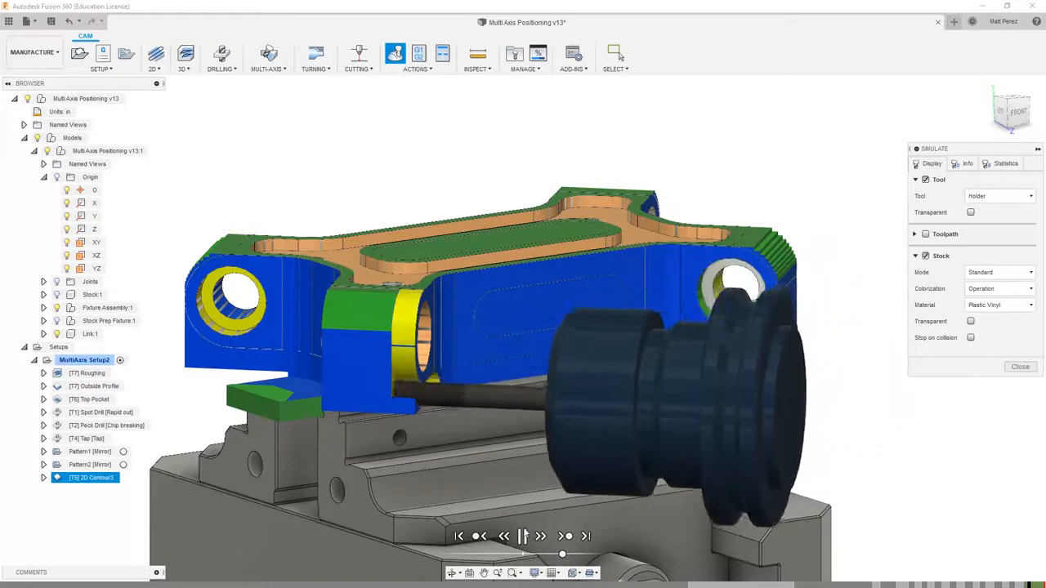
left_click(522, 536)
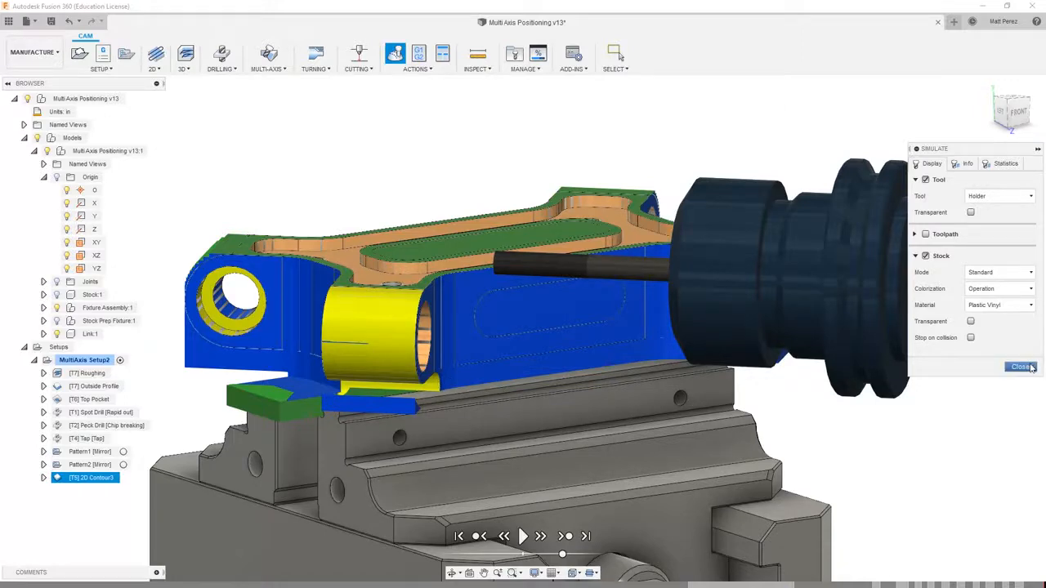
left_click(1021, 366)
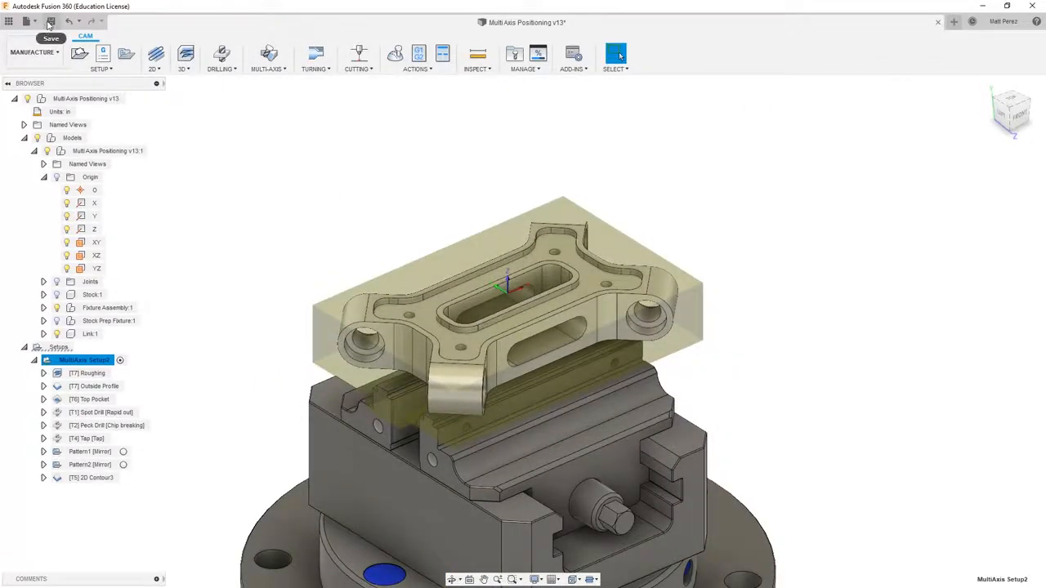
left_click(50, 21)
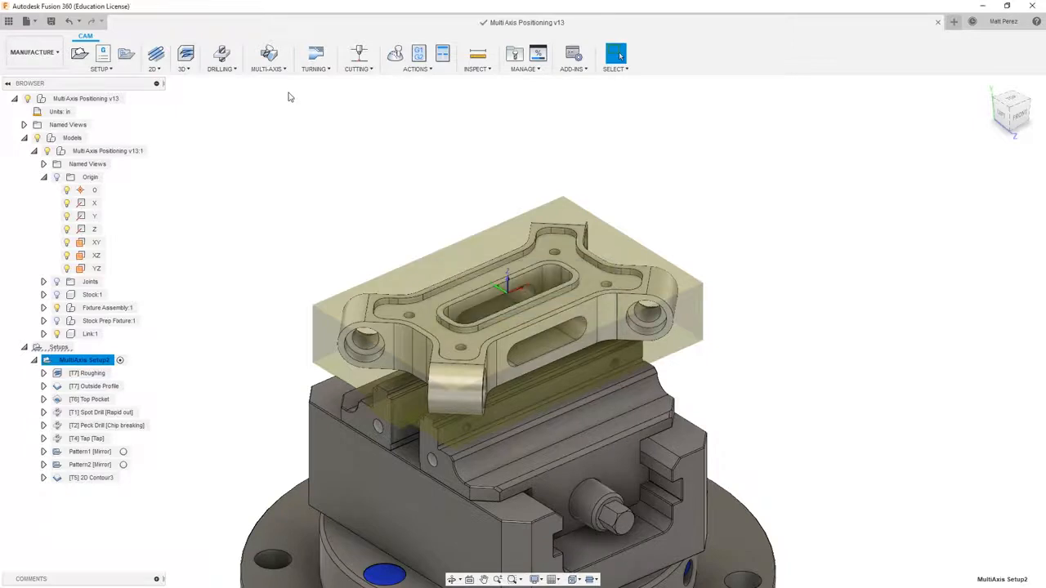